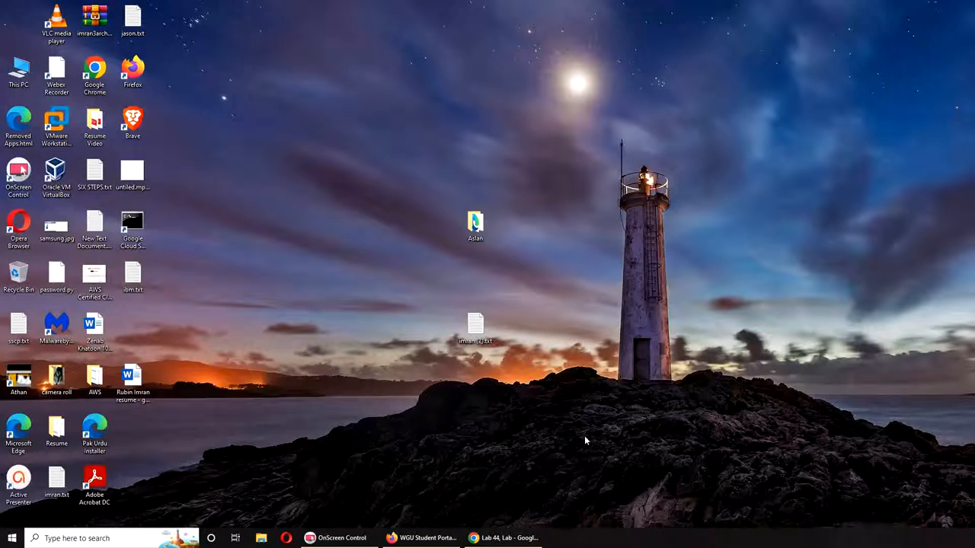
{"action": "mouse_move", "coordinate": [576, 439]}
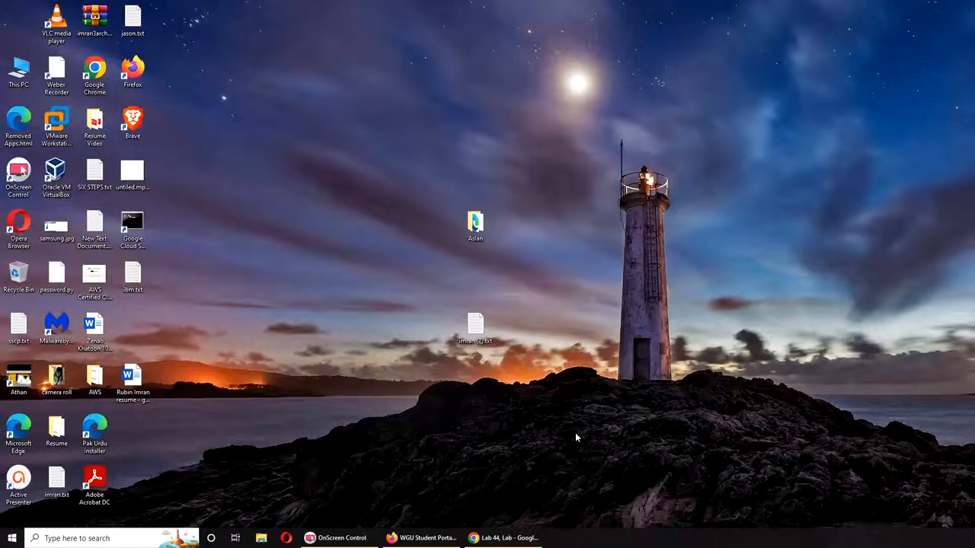
Restore the browser window showing the uCertify Enforcing Password Policies lab.
{"action": "left_click", "coordinate": [502, 539]}
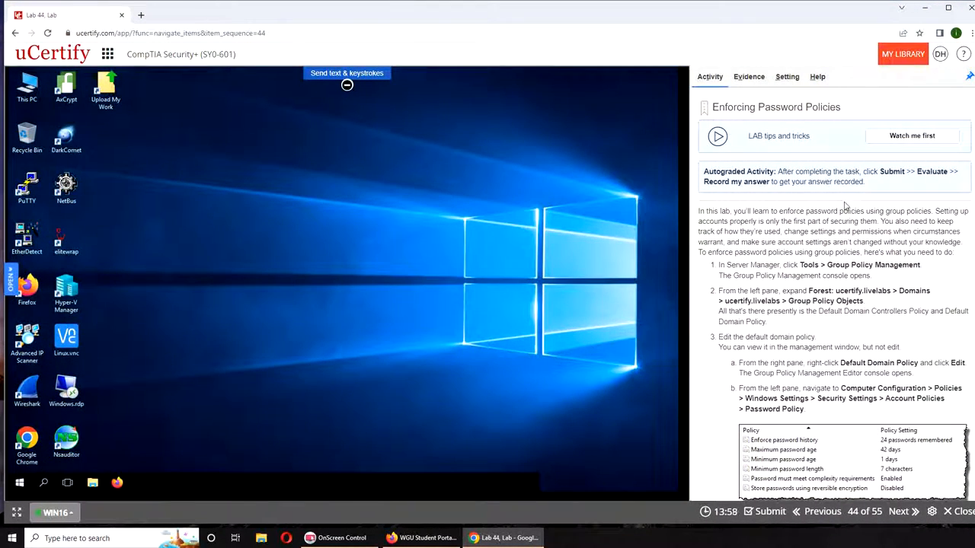
Scroll to the password policy steps and bring up the lab server's Start menu.
{"action": "scroll", "scroll_direction": "down", "scroll_amount": 3}
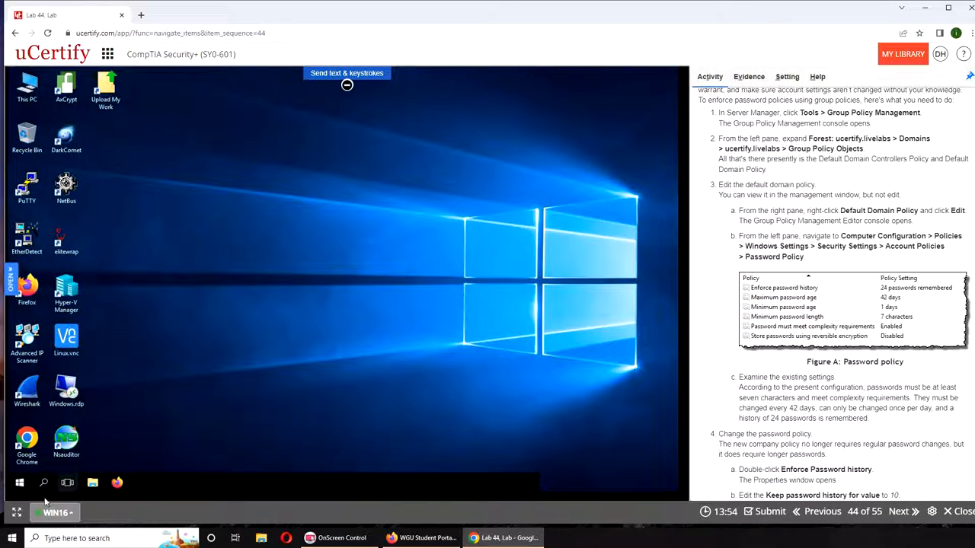
{"action": "left_click", "coordinate": [18, 481]}
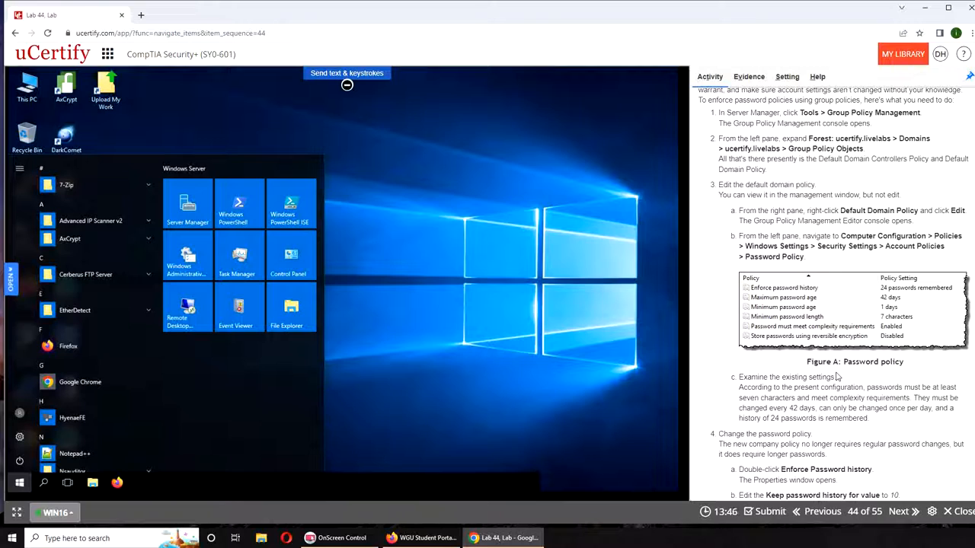
{"action": "mouse_move", "coordinate": [564, 373]}
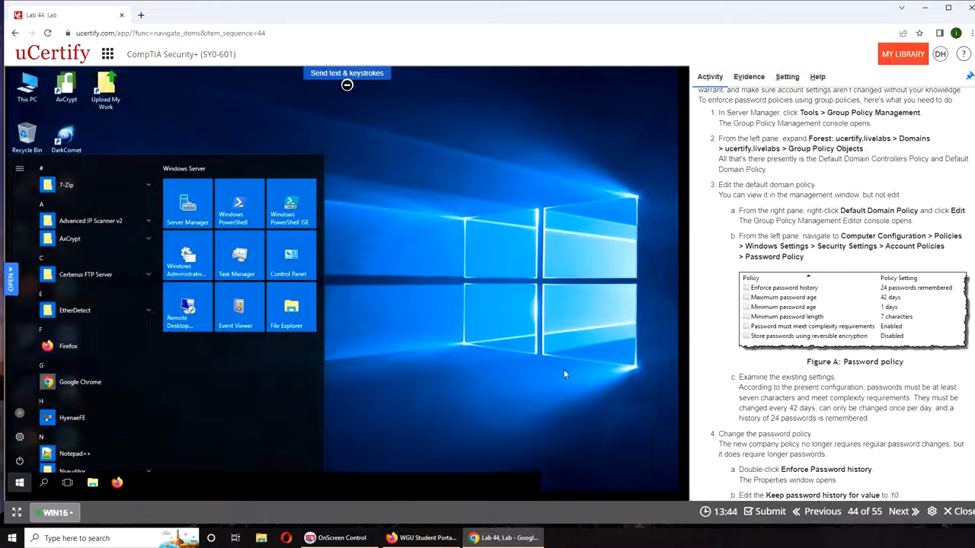
Launch Server Manager from the Start menu so its dashboard shows.
{"action": "left_click", "coordinate": [187, 206]}
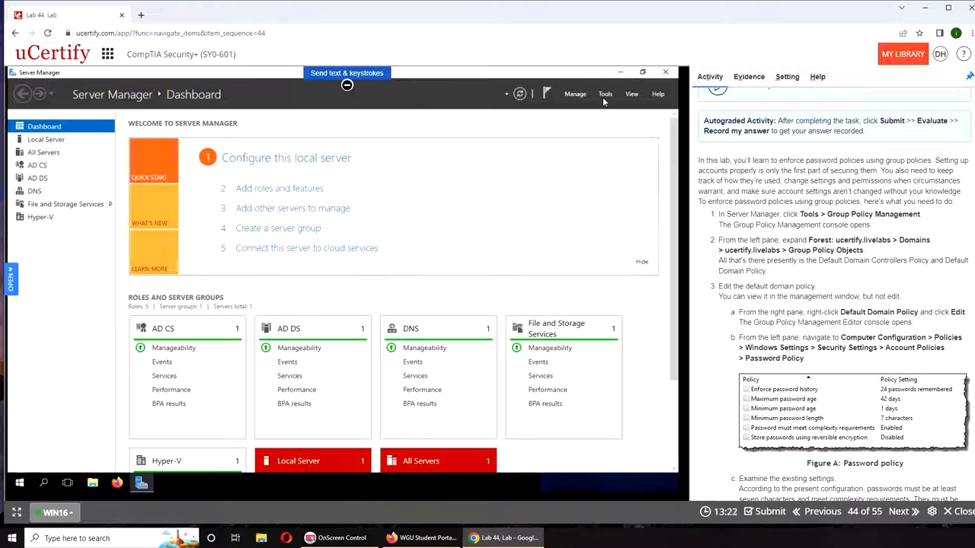
Expand Server Manager's Tools list of administrative consoles.
{"action": "left_click", "coordinate": [604, 95]}
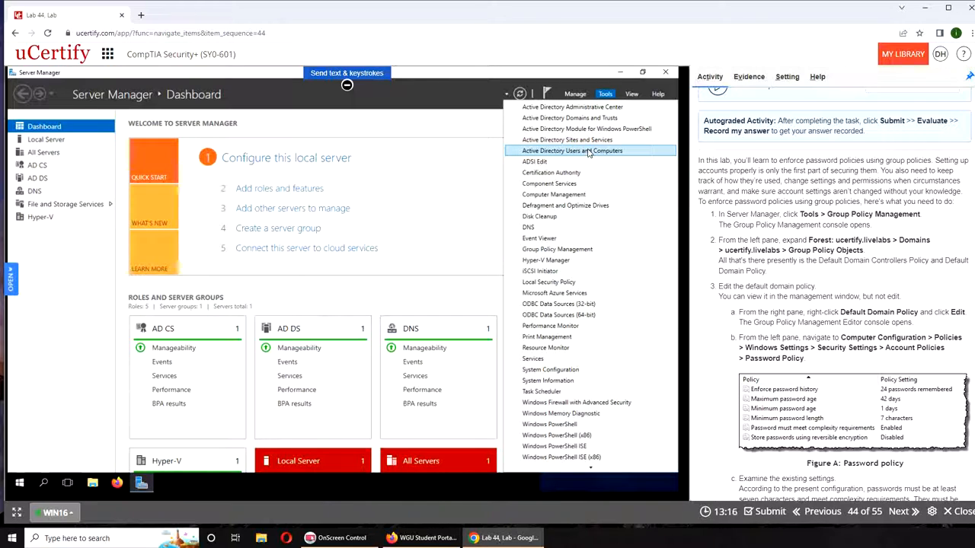
{"action": "mouse_move", "coordinate": [548, 282]}
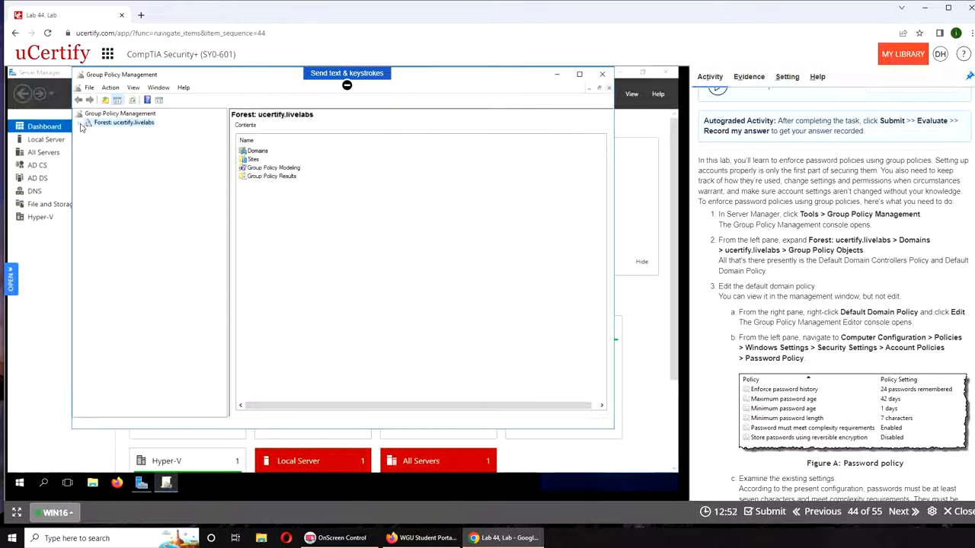
Expand the ucertify.livelabs forest and domain down to its Group Policy Objects, listing Default Domain Policy.
{"action": "left_click", "coordinate": [79, 122]}
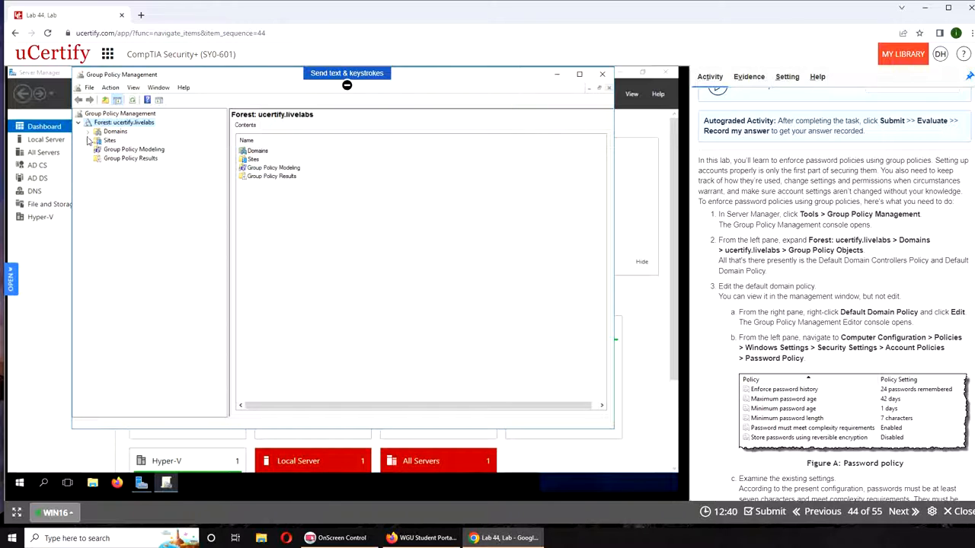
{"action": "left_click", "coordinate": [88, 131]}
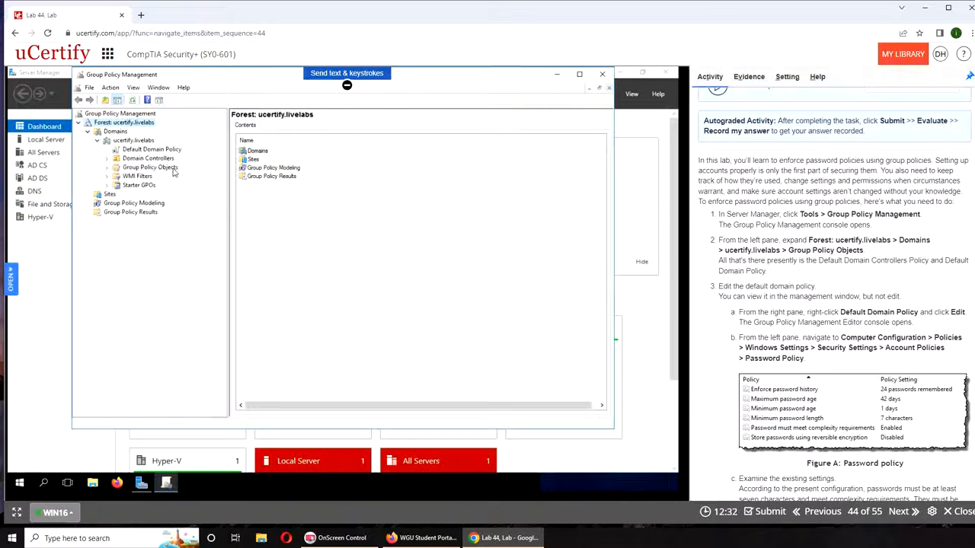
{"action": "left_click", "coordinate": [149, 166]}
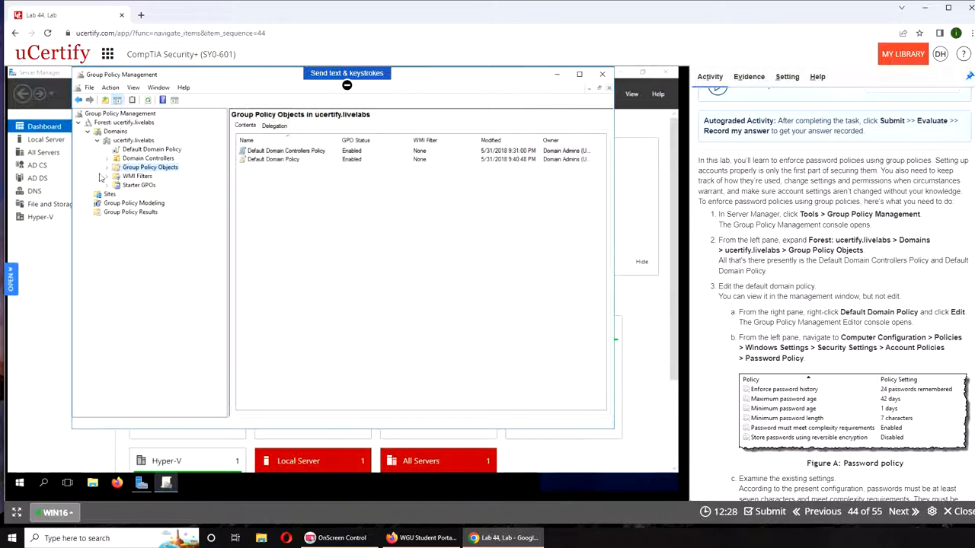
{"action": "left_click", "coordinate": [107, 166]}
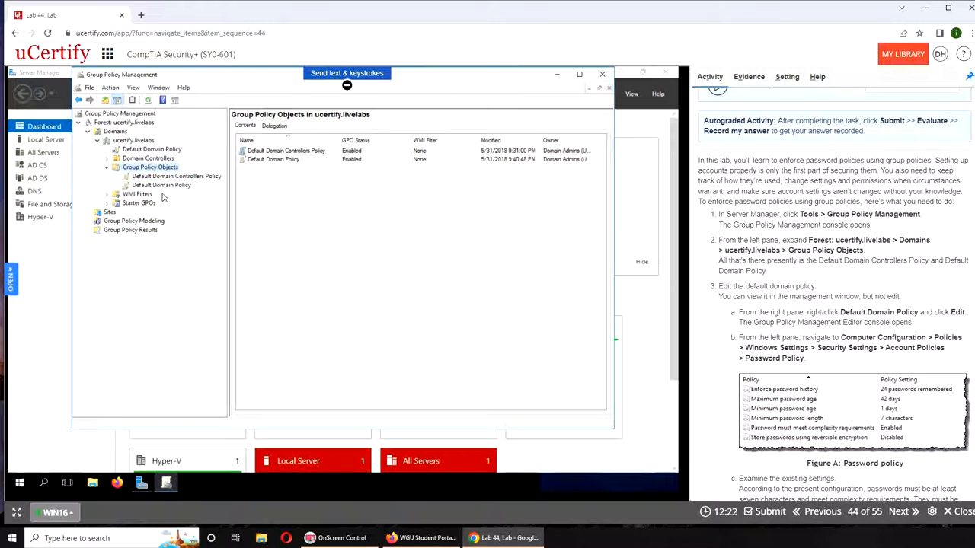
Select Default Domain Policy, review its Details and Status, and bring it up in the policy editor.
{"action": "left_click", "coordinate": [273, 160]}
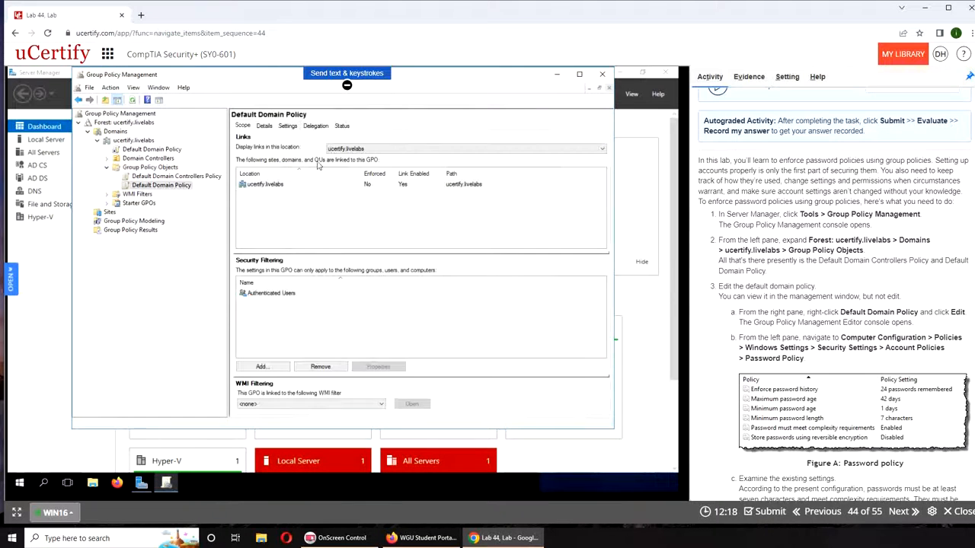
{"action": "mouse_move", "coordinate": [482, 221]}
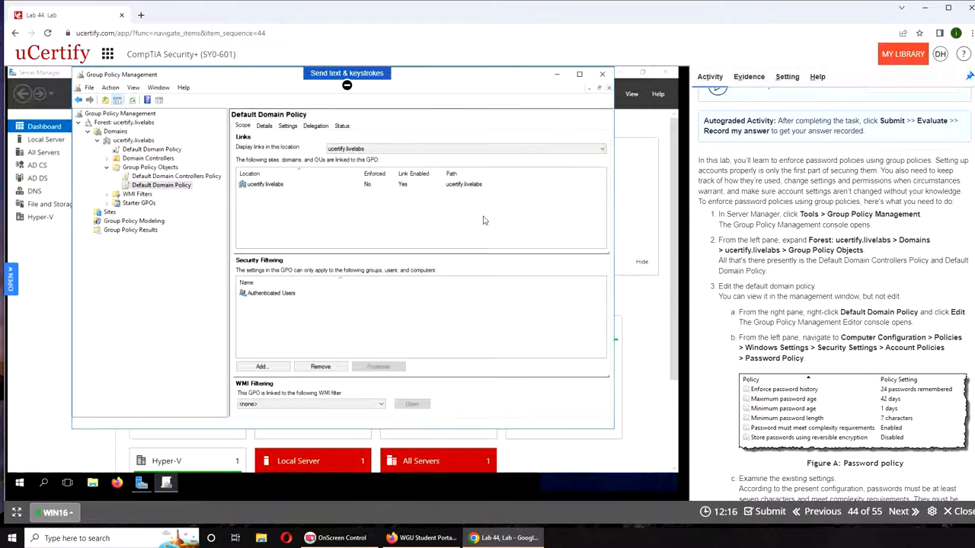
{"action": "mouse_move", "coordinate": [396, 329]}
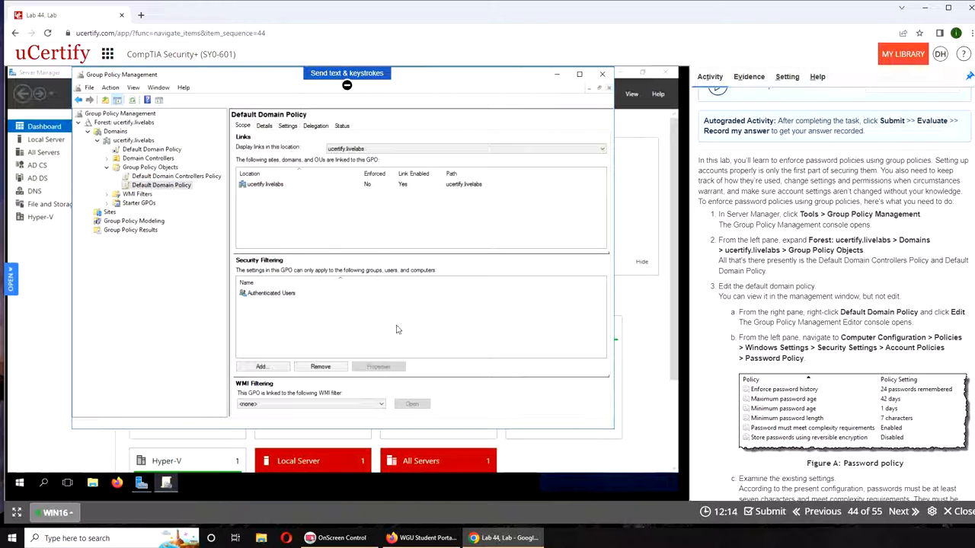
{"action": "mouse_move", "coordinate": [415, 259]}
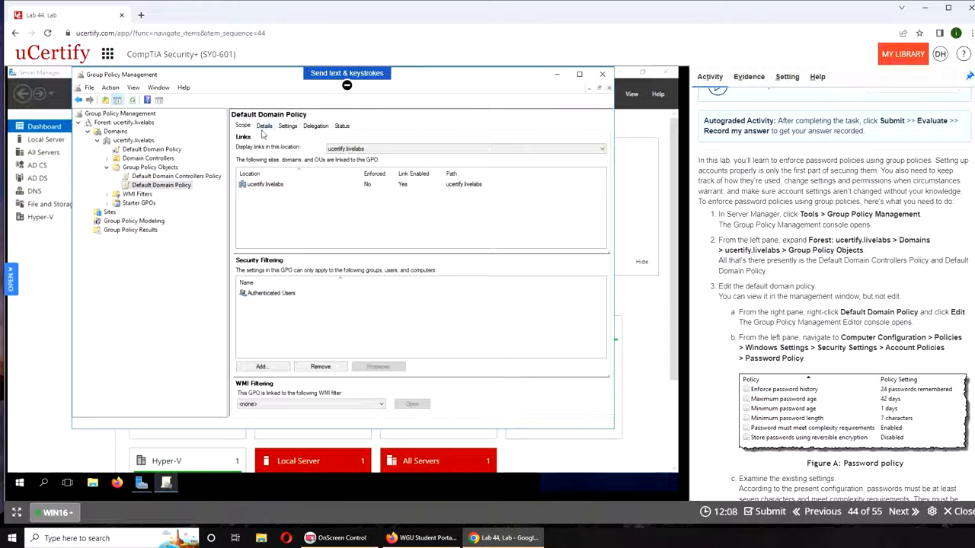
{"action": "left_click", "coordinate": [265, 125]}
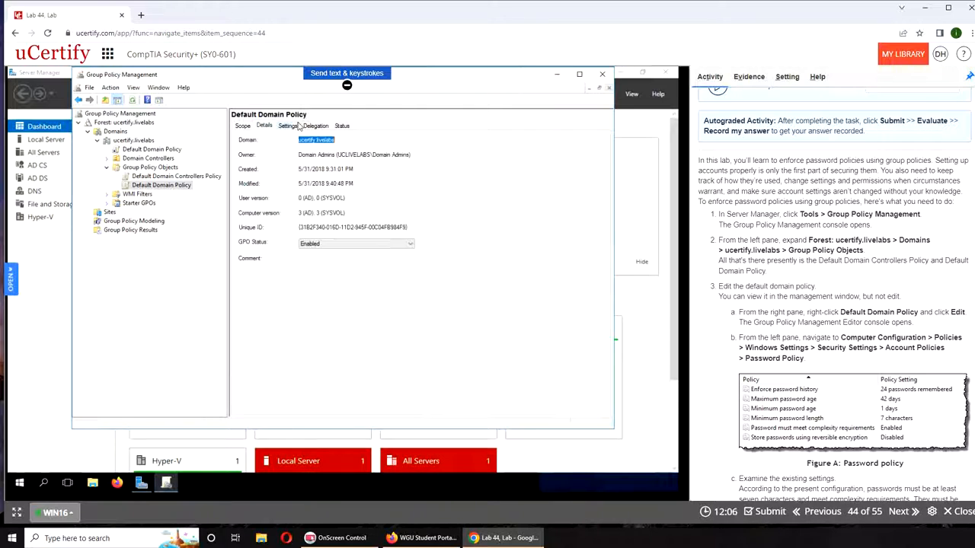
{"action": "left_click", "coordinate": [341, 125]}
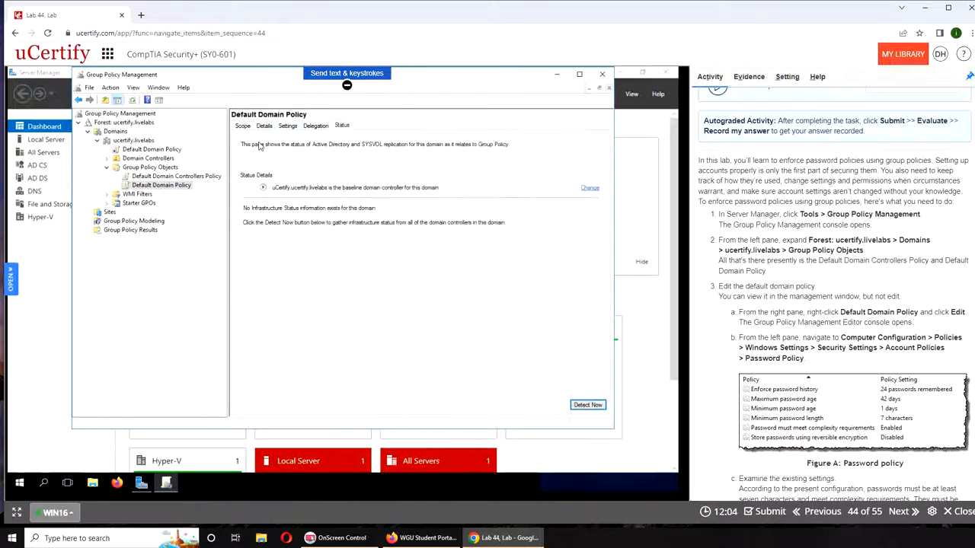
{"action": "left_click", "coordinate": [243, 125]}
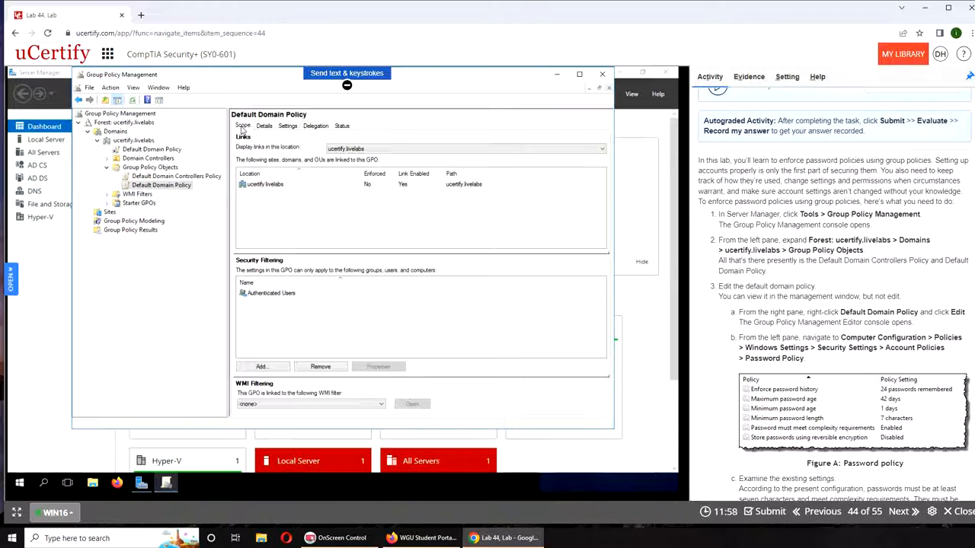
{"action": "left_click", "coordinate": [162, 186]}
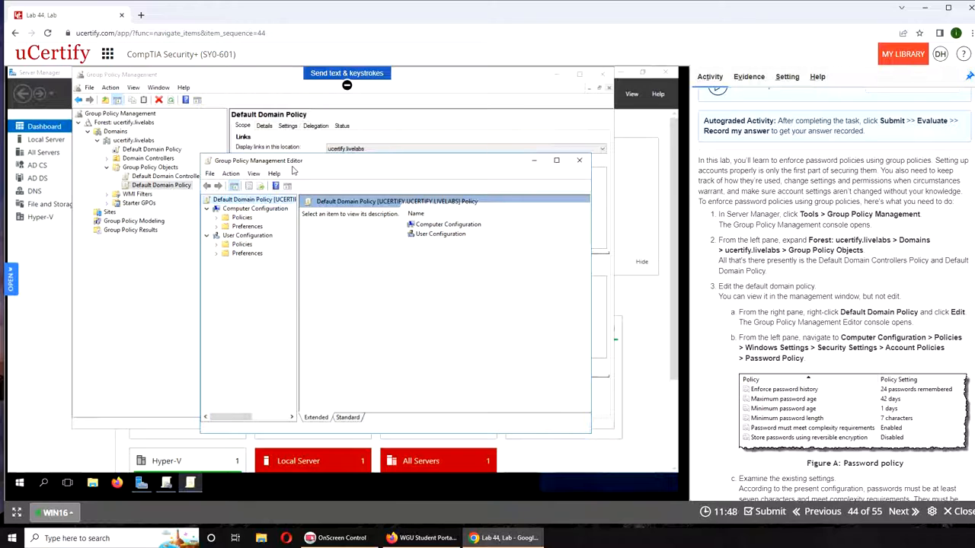
{"action": "mouse_move", "coordinate": [424, 280]}
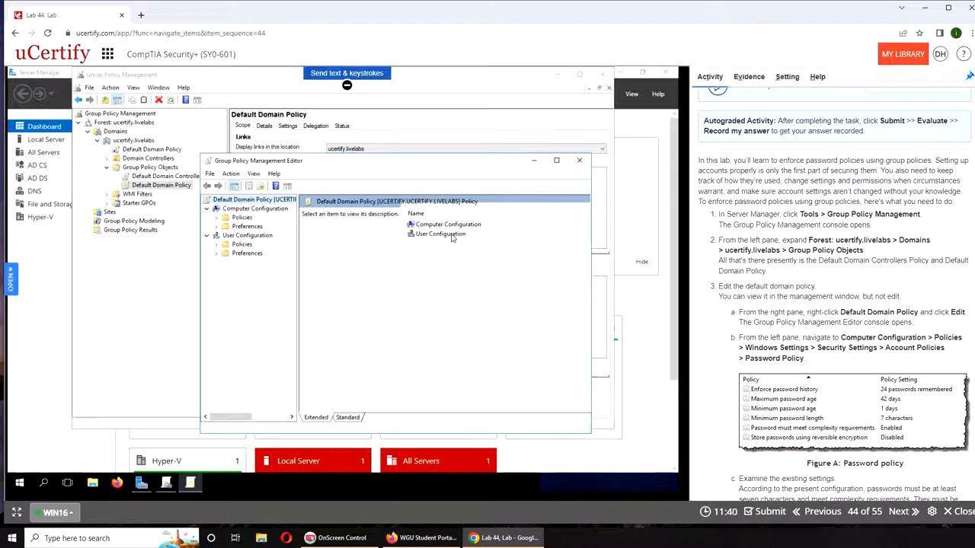
{"action": "mouse_move", "coordinate": [456, 244]}
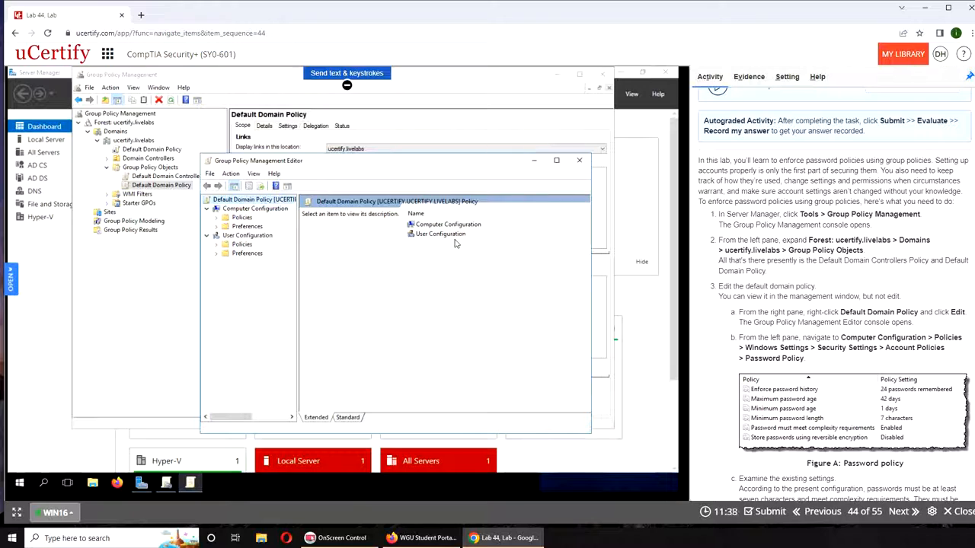
{"action": "mouse_move", "coordinate": [217, 229]}
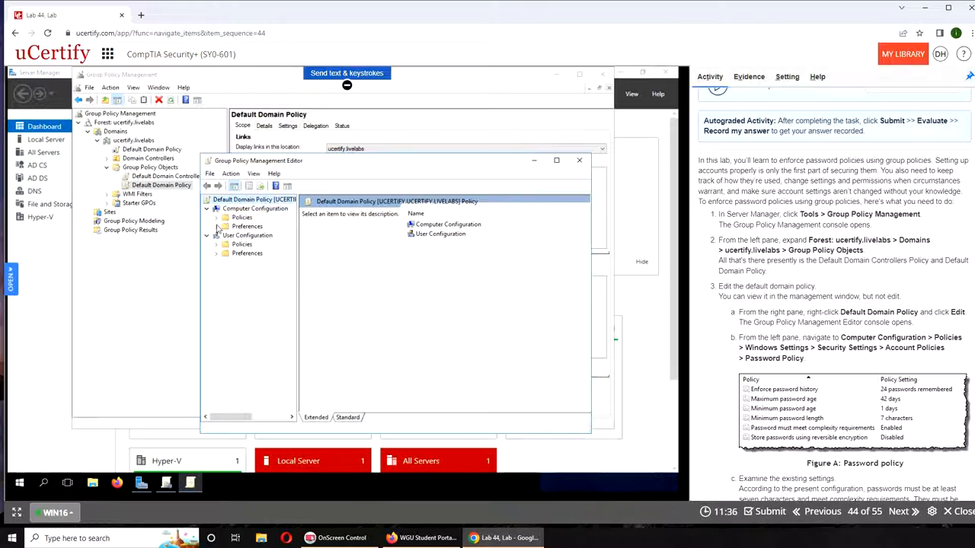
{"action": "mouse_move", "coordinate": [216, 256]}
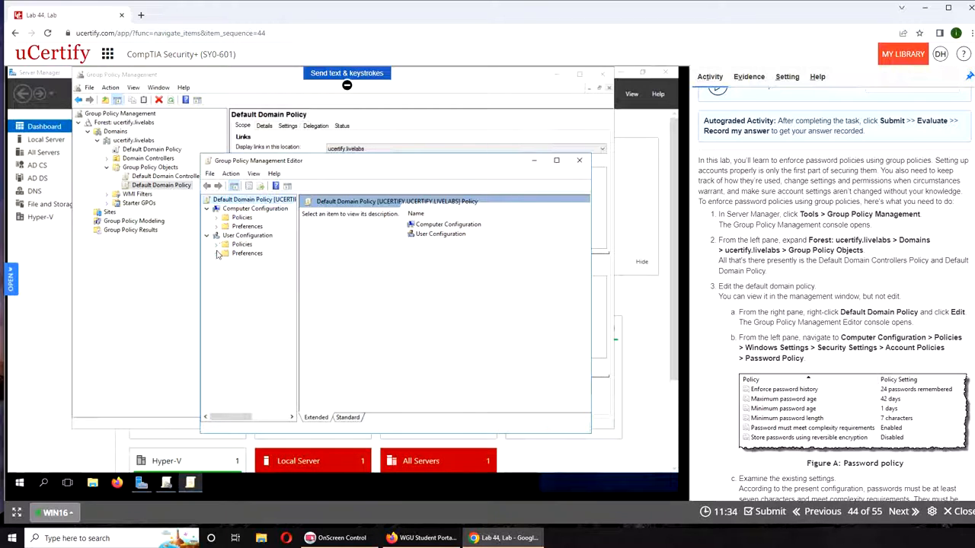
{"action": "mouse_move", "coordinate": [455, 310]}
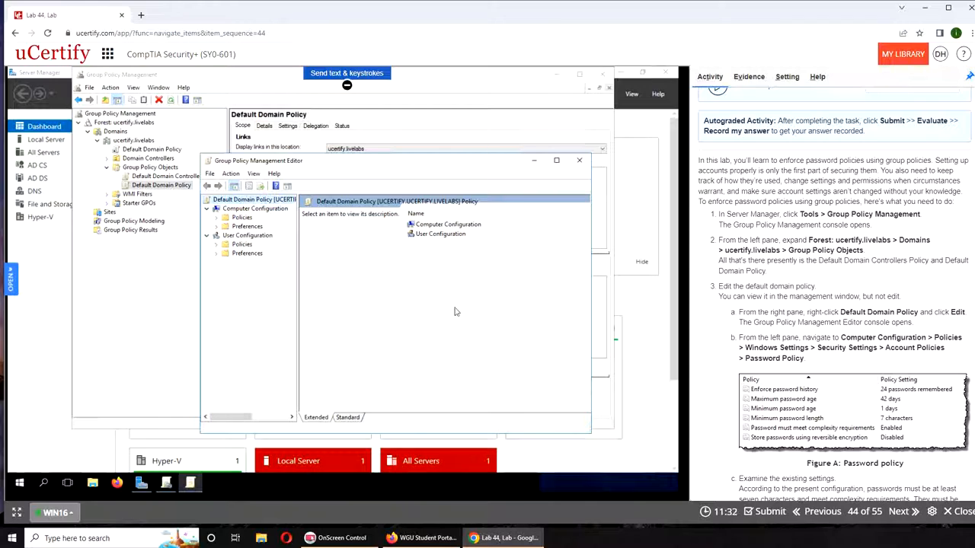
{"action": "mouse_move", "coordinate": [457, 311]}
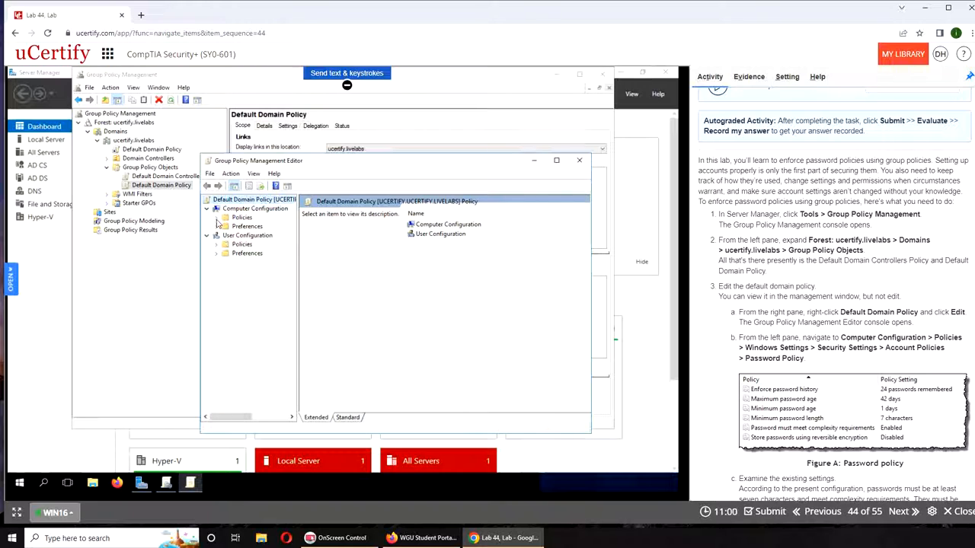
Expand Computer Configuration Policies and Windows Settings down to Security Settings.
{"action": "left_click", "coordinate": [217, 216]}
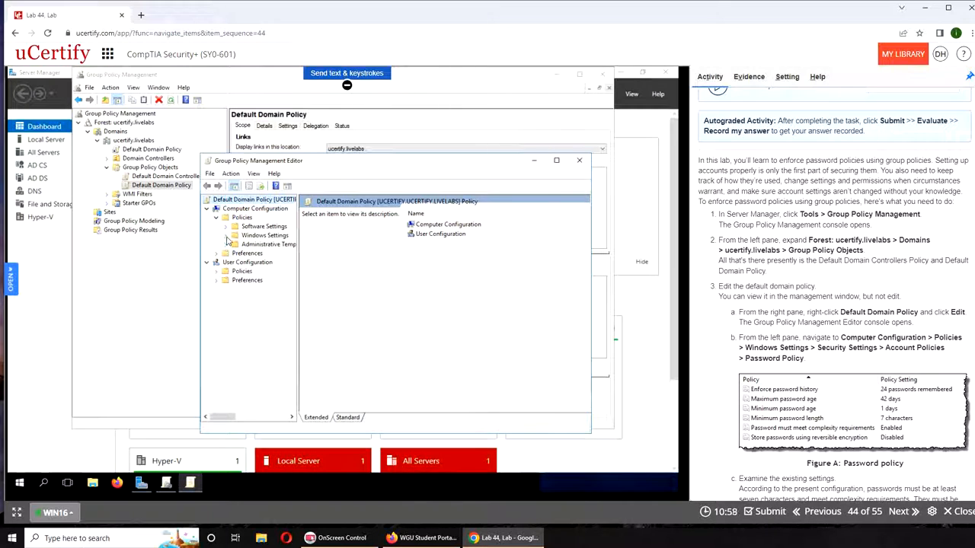
{"action": "left_click", "coordinate": [225, 235]}
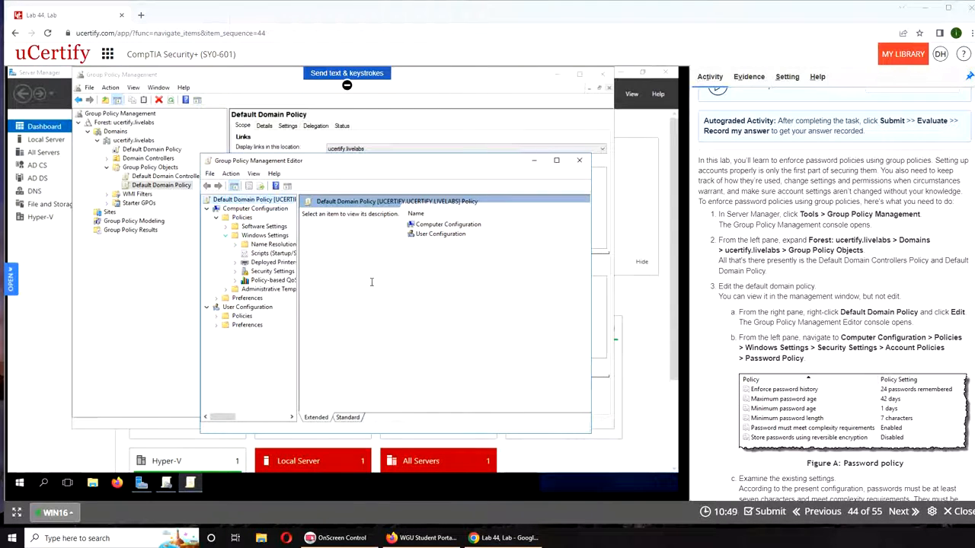
{"action": "left_click", "coordinate": [226, 234]}
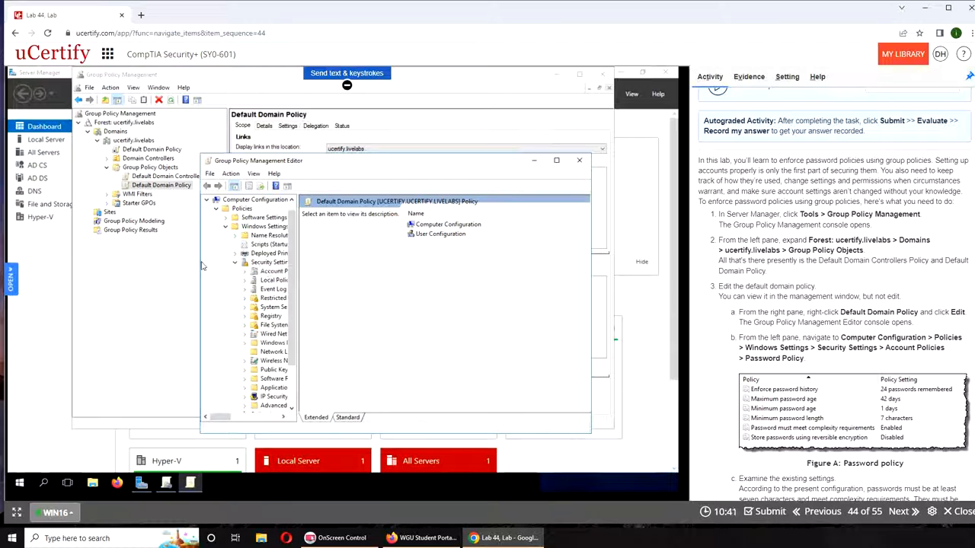
{"action": "mouse_move", "coordinate": [79, 274]}
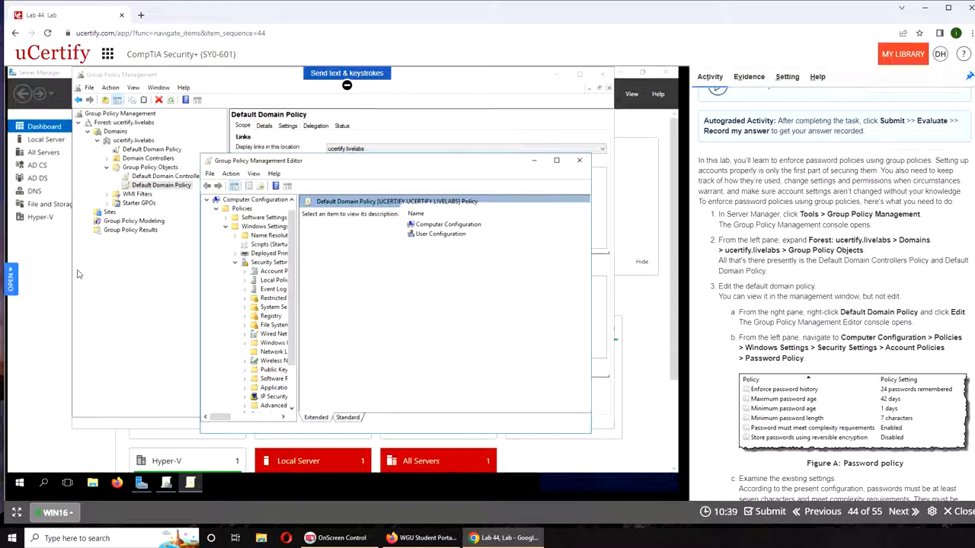
{"action": "mouse_move", "coordinate": [201, 275]}
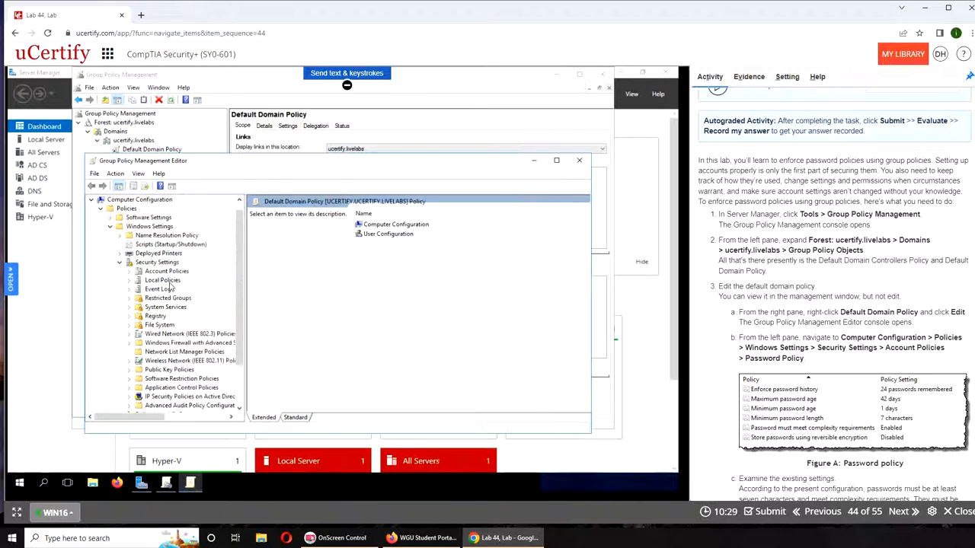
Show the Password Policy under Account Policies: 24 remembered, 42-day max age, 7-character minimum.
{"action": "left_click", "coordinate": [166, 271]}
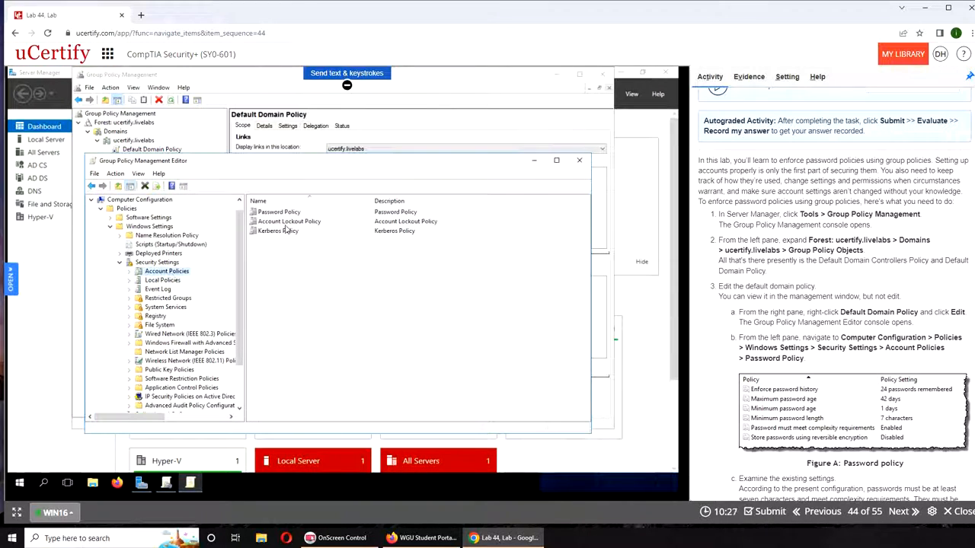
{"action": "left_click", "coordinate": [279, 212]}
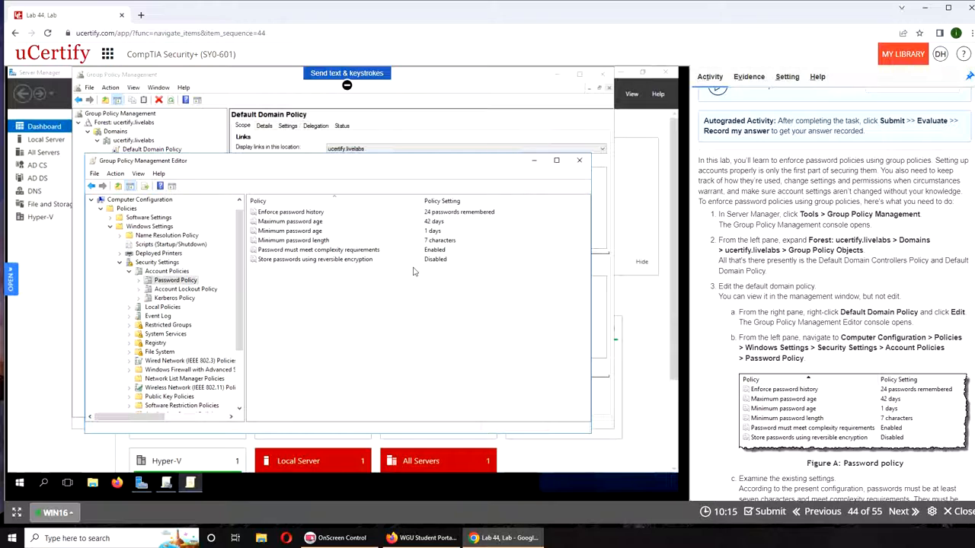
{"action": "mouse_move", "coordinate": [319, 229]}
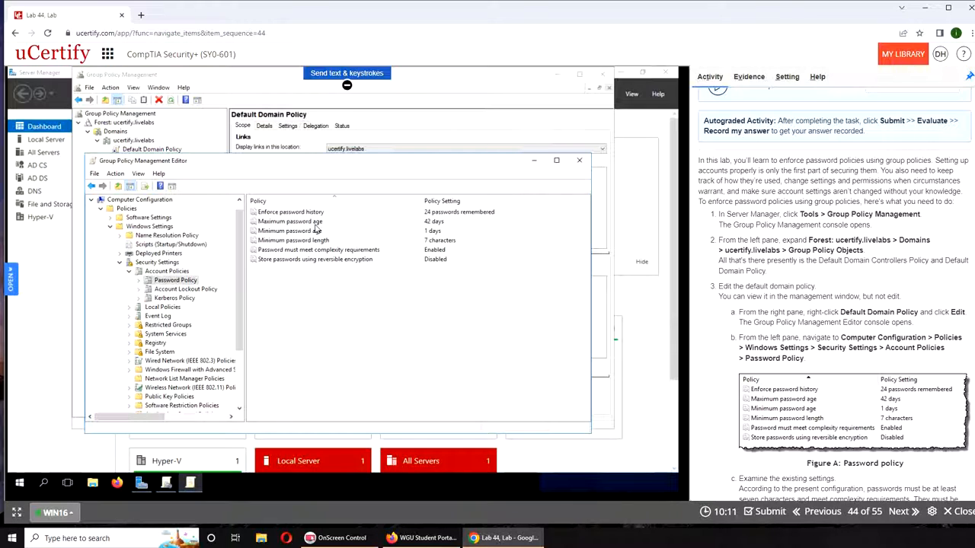
{"action": "mouse_move", "coordinate": [351, 296]}
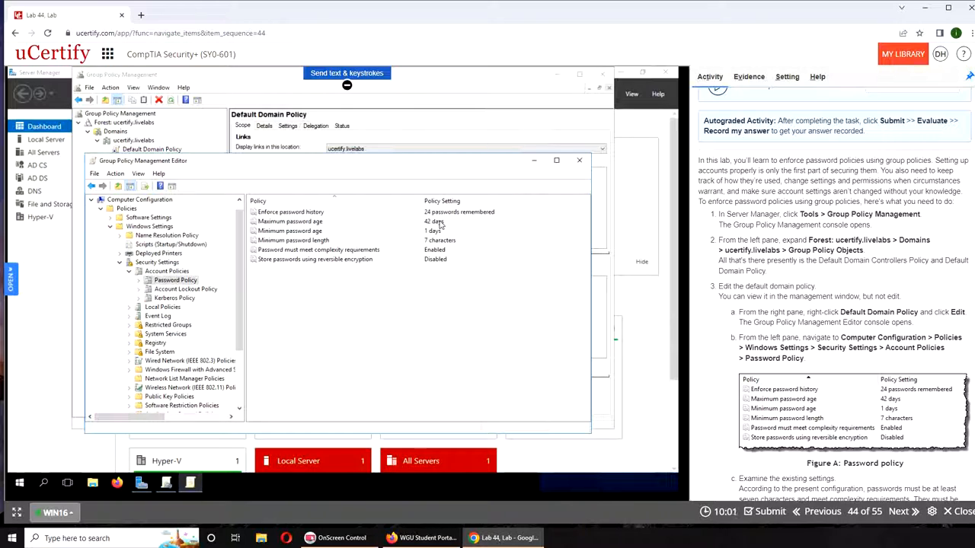
{"action": "mouse_move", "coordinate": [374, 229]}
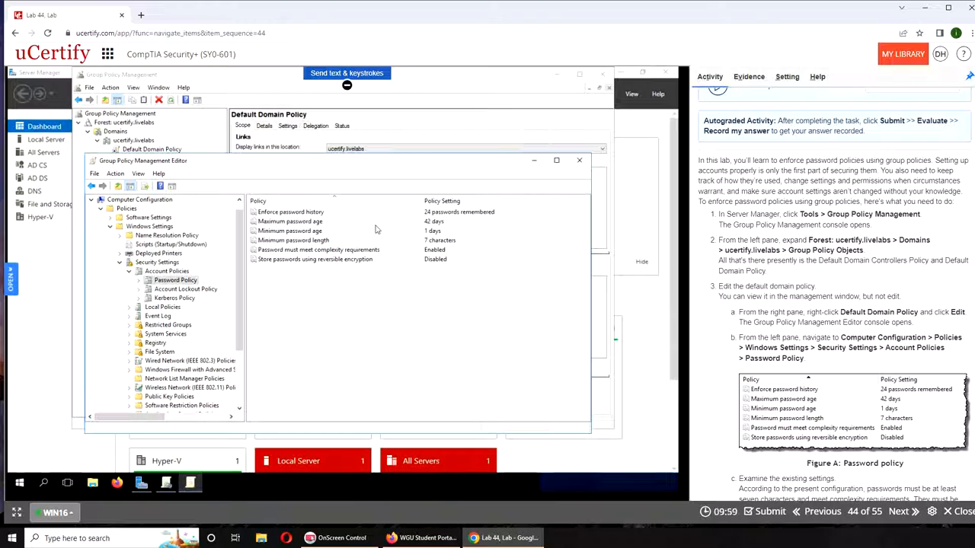
{"action": "mouse_move", "coordinate": [445, 309]}
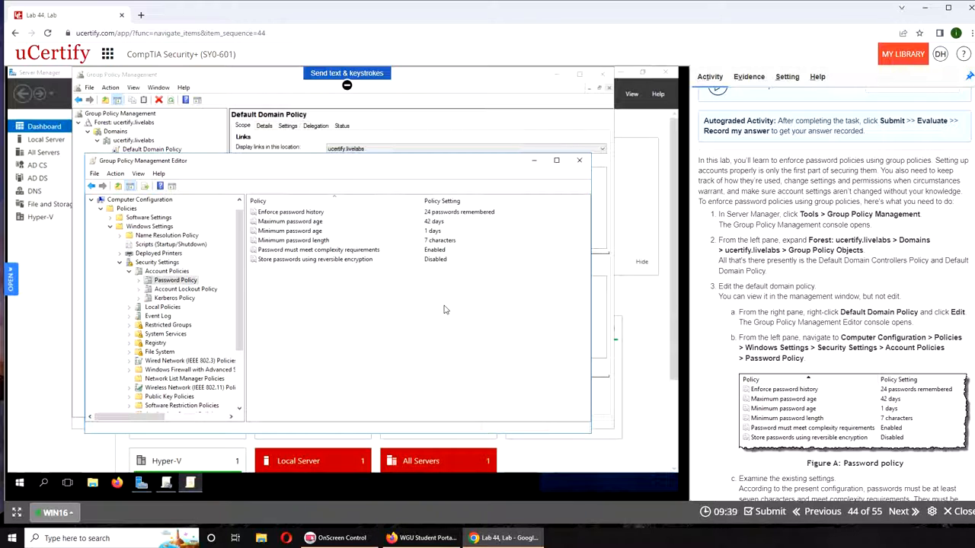
{"action": "mouse_move", "coordinate": [457, 375]}
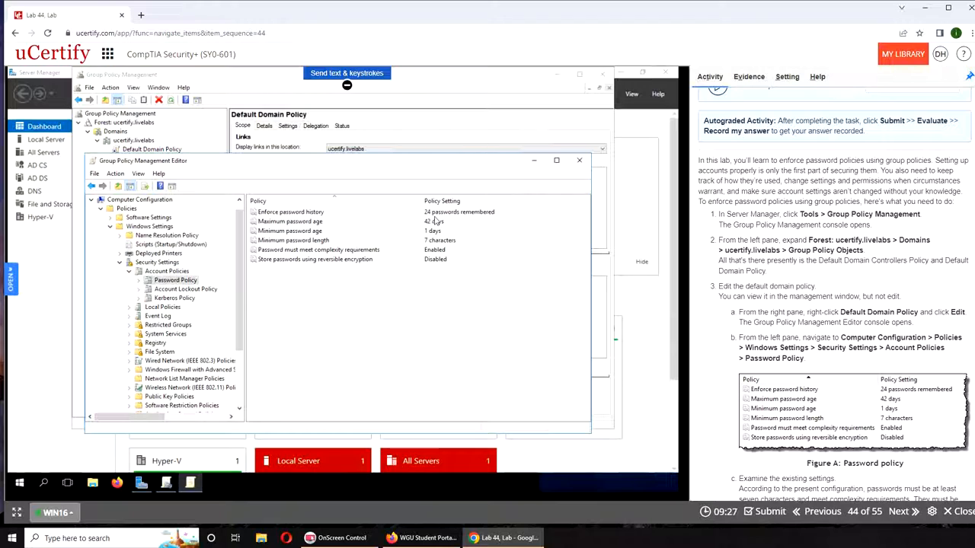
{"action": "mouse_move", "coordinate": [405, 368]}
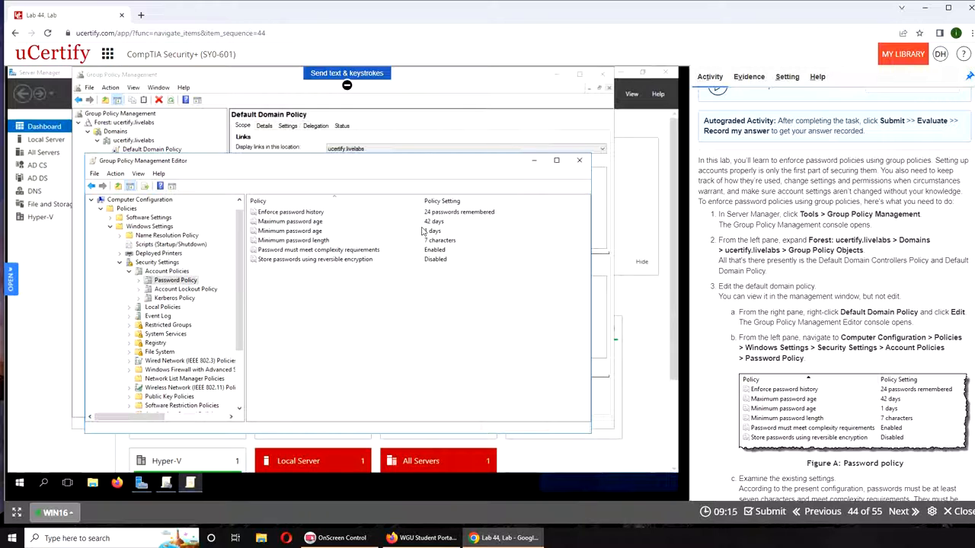
{"action": "mouse_move", "coordinate": [381, 214]}
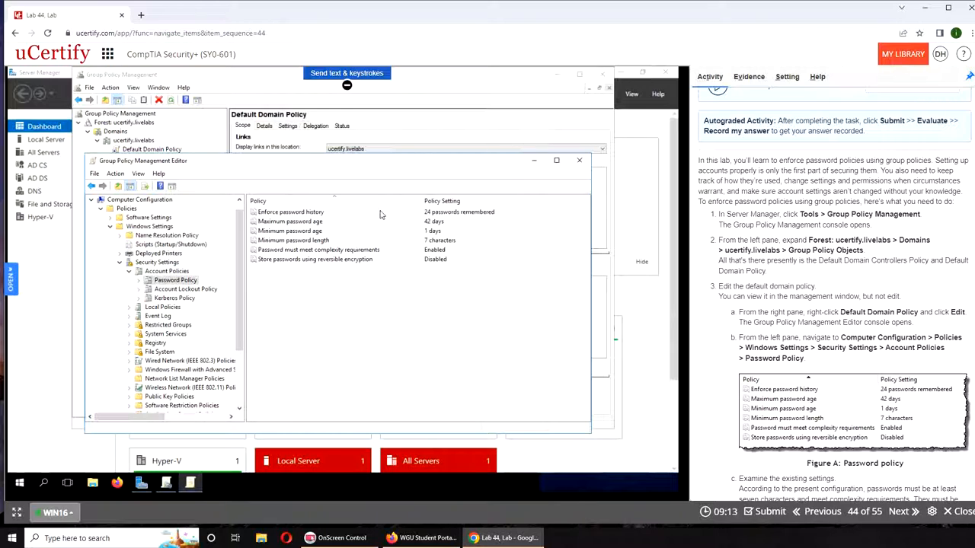
{"action": "mouse_move", "coordinate": [434, 226]}
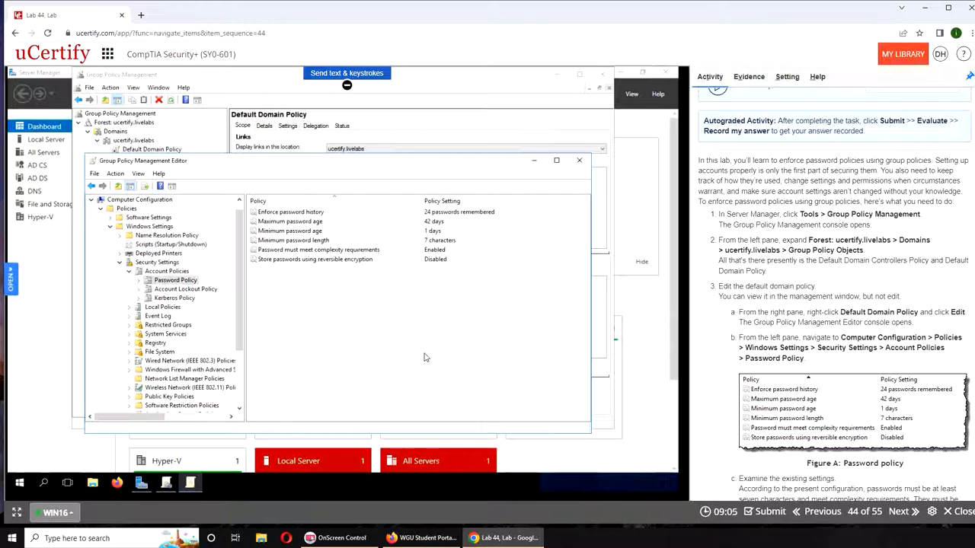
{"action": "mouse_move", "coordinate": [338, 281]}
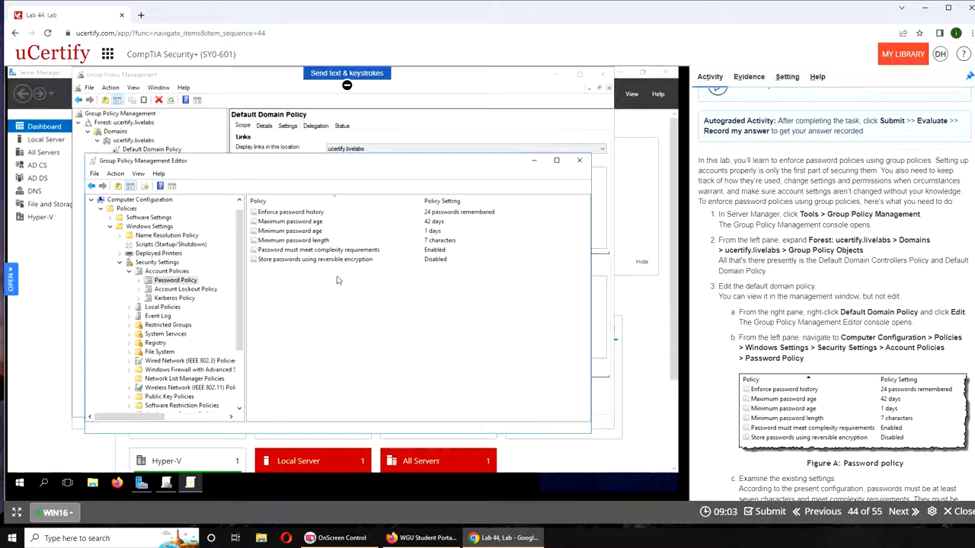
{"action": "mouse_move", "coordinate": [333, 282]}
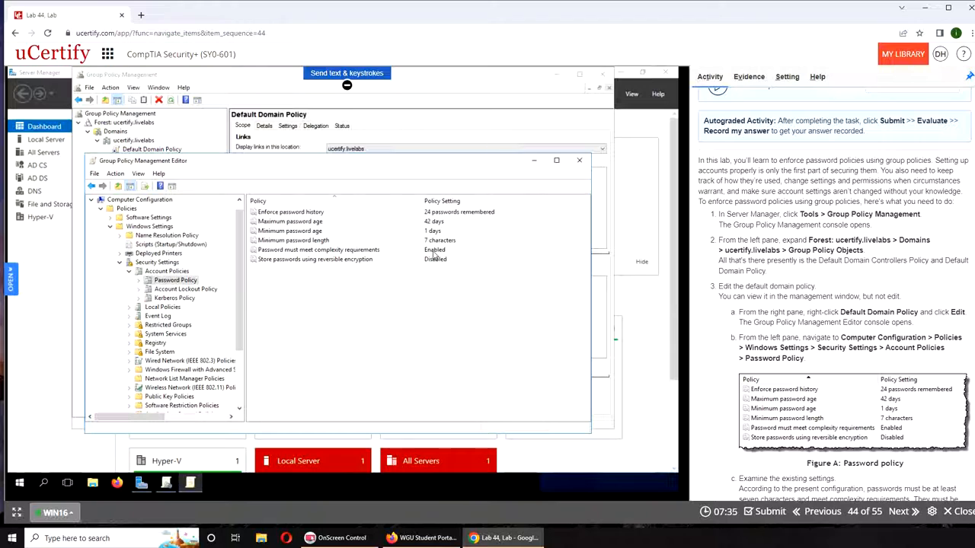
{"action": "left_click", "coordinate": [318, 250]}
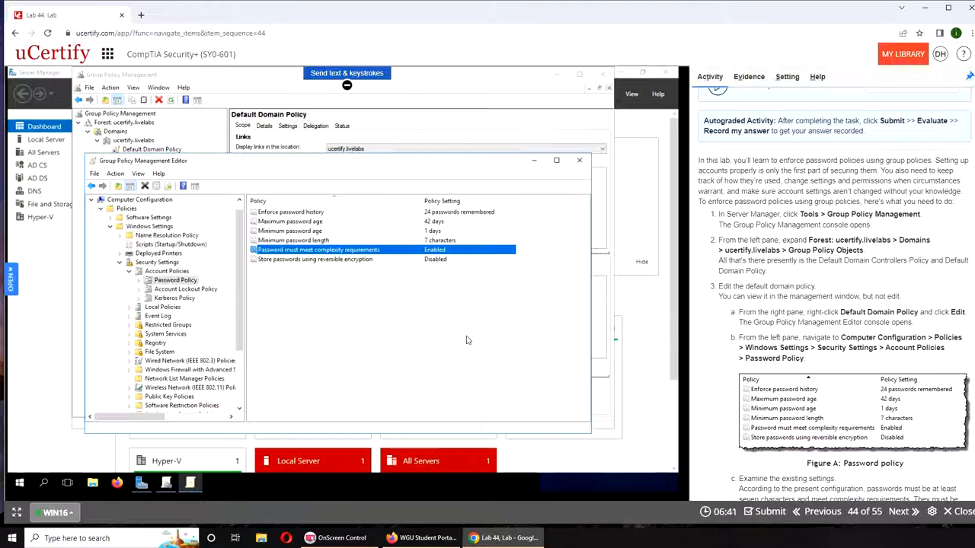
Change Enforce password history to keep the last 10 passwords.
{"action": "scroll", "scroll_direction": "down", "scroll_amount": 3}
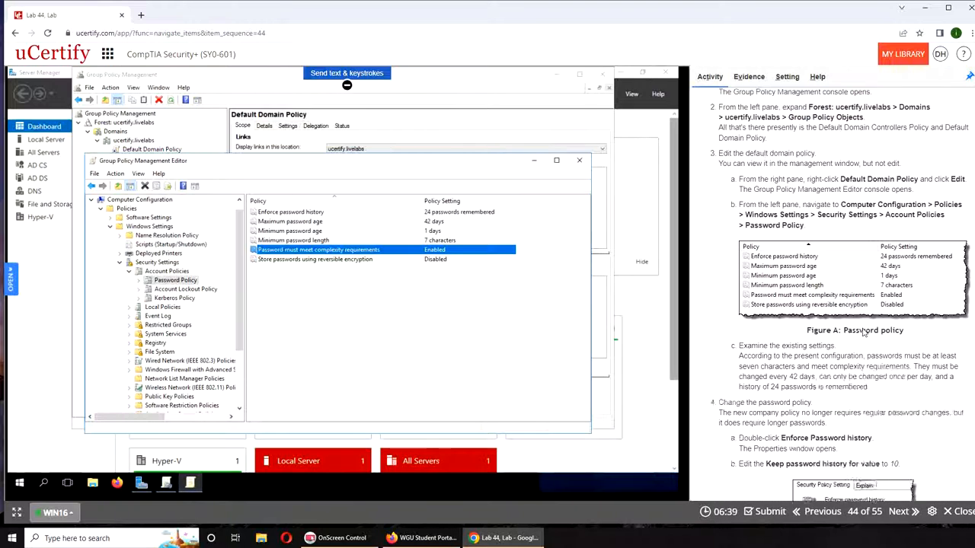
{"action": "scroll", "scroll_direction": "down", "scroll_amount": 3}
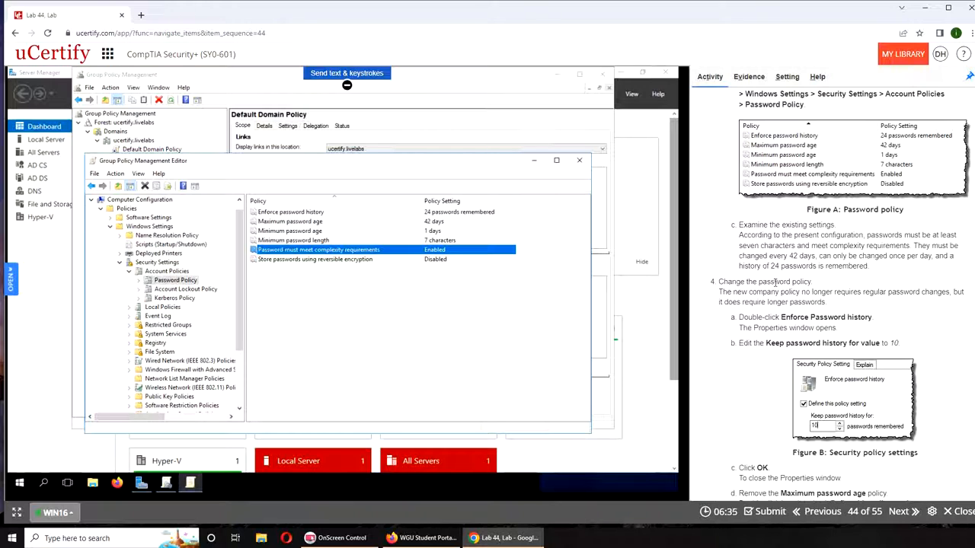
{"action": "double_click", "coordinate": [802, 280]}
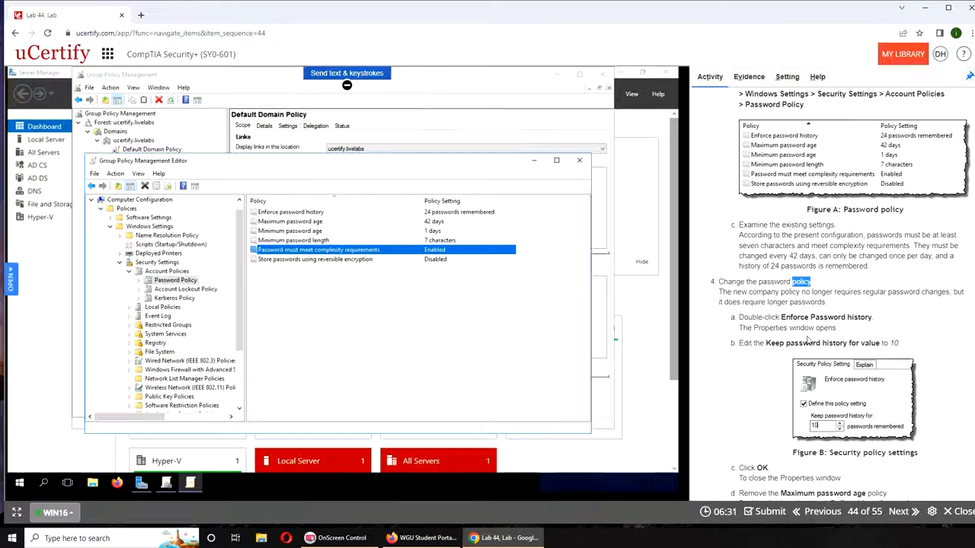
{"action": "scroll", "scroll_direction": "down", "scroll_amount": 3}
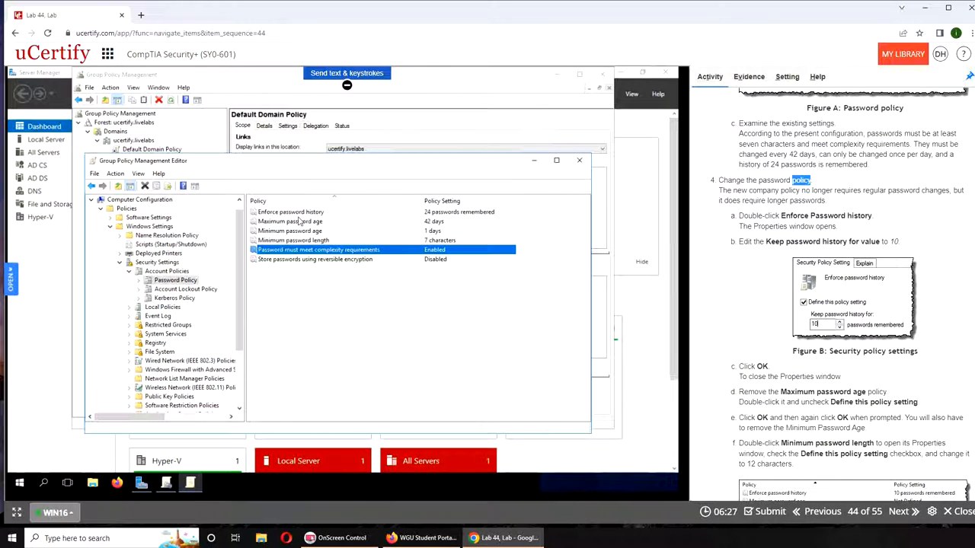
{"action": "double_click", "coordinate": [290, 212]}
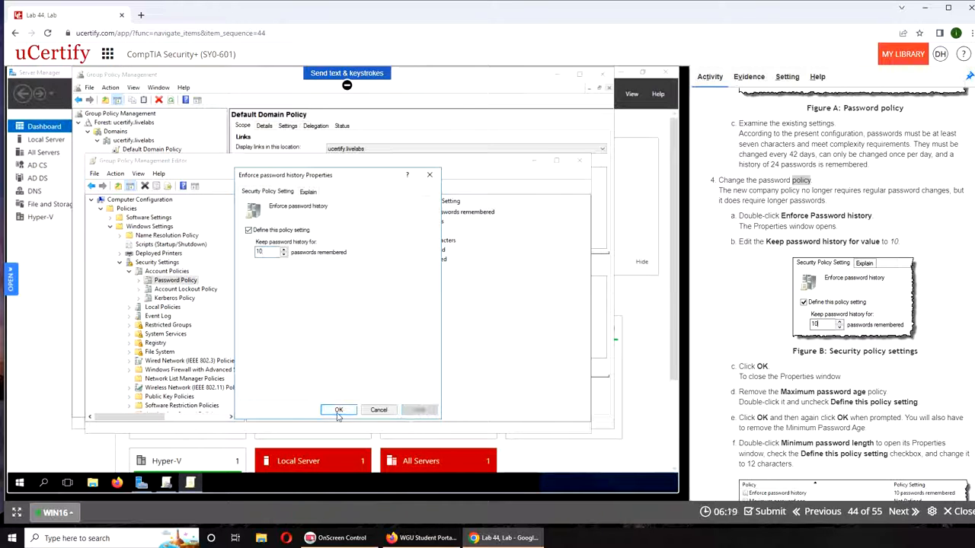
{"action": "left_click", "coordinate": [338, 410]}
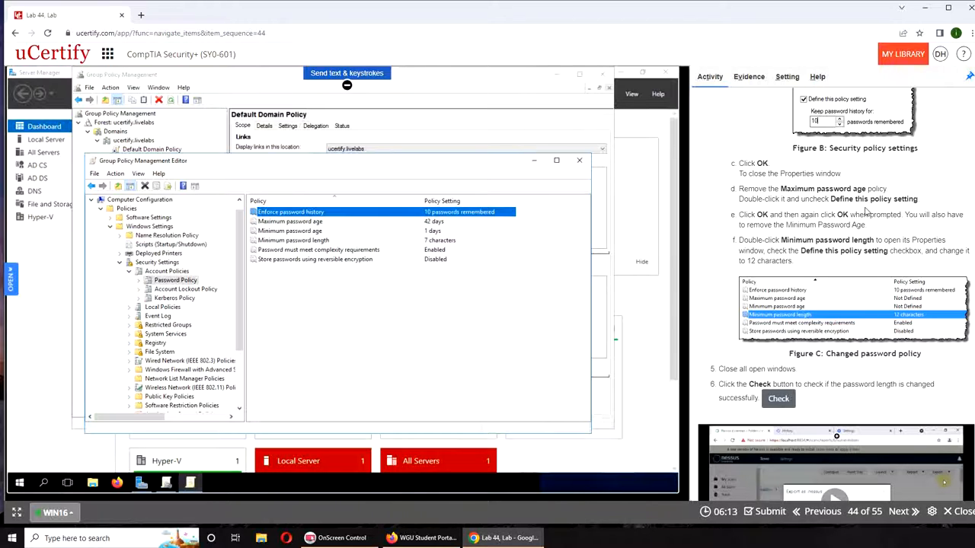
{"action": "mouse_move", "coordinate": [439, 428]}
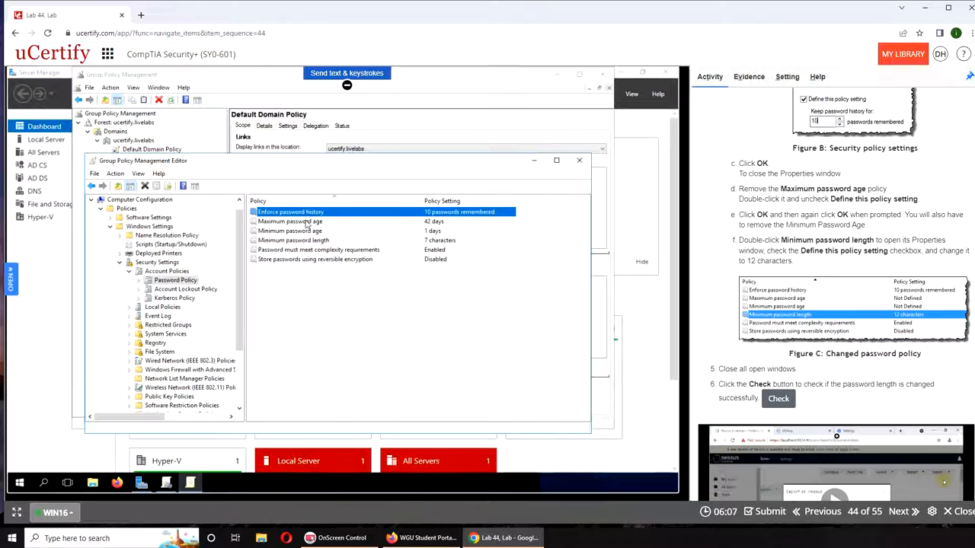
Make Maximum password age Not Defined, accepting the suggested Minimum password age change.
{"action": "left_click", "coordinate": [290, 221]}
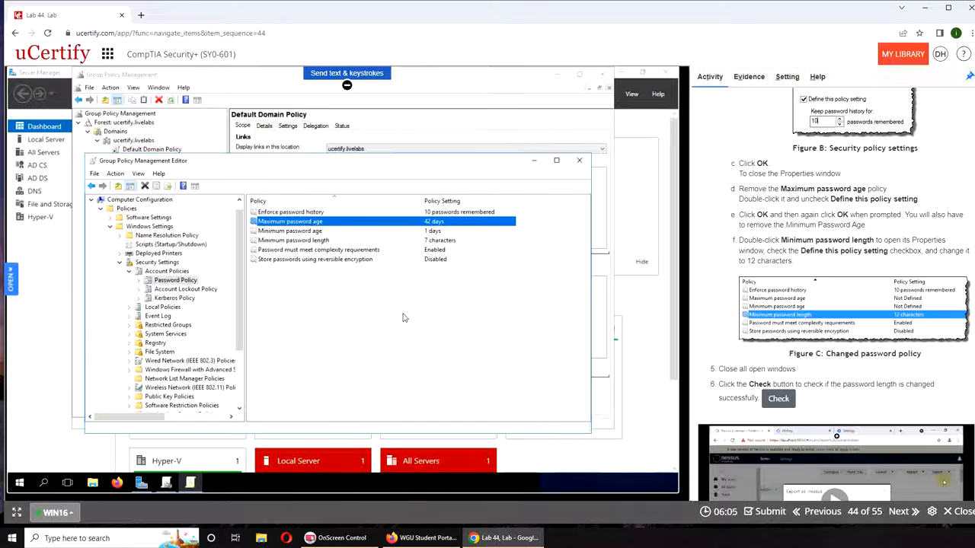
{"action": "right_click", "coordinate": [289, 221]}
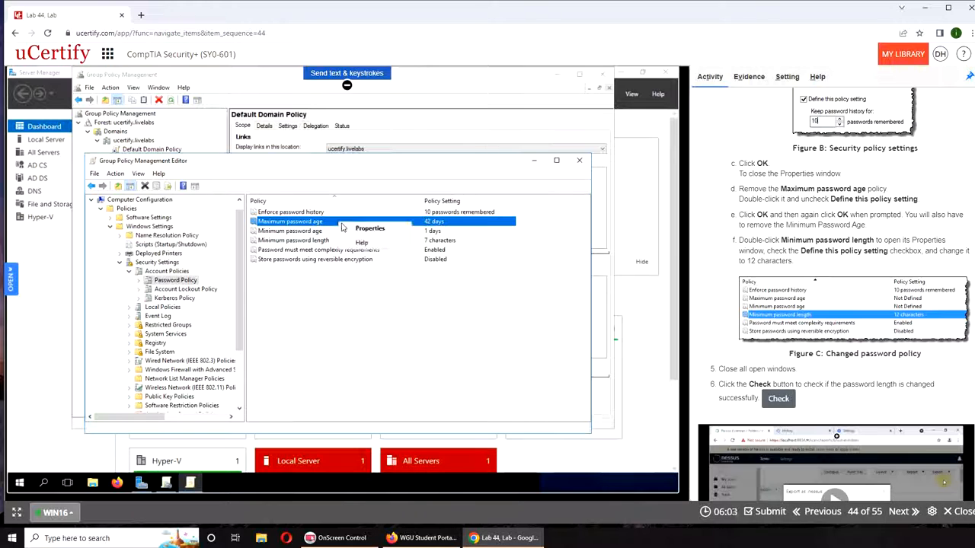
{"action": "left_click", "coordinate": [369, 229]}
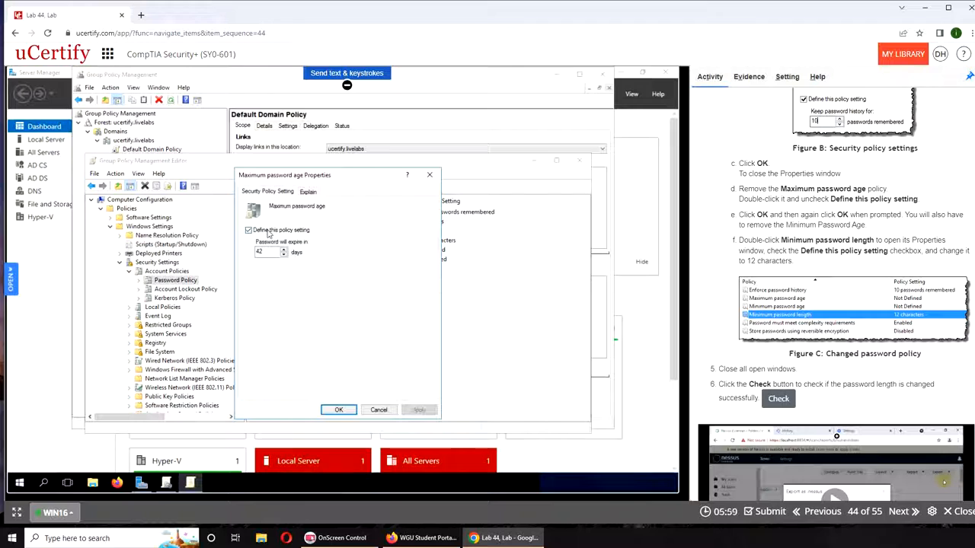
{"action": "left_click", "coordinate": [248, 230]}
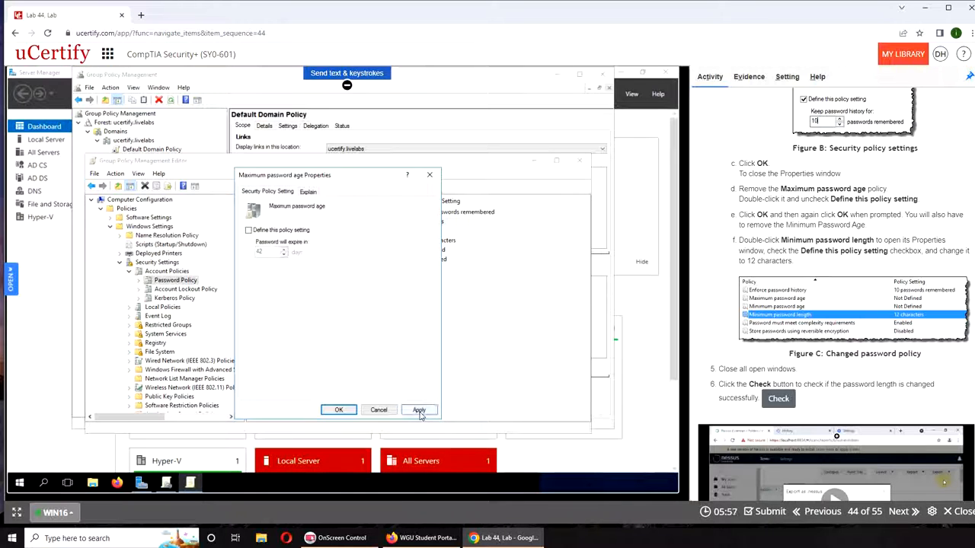
{"action": "left_click", "coordinate": [419, 410]}
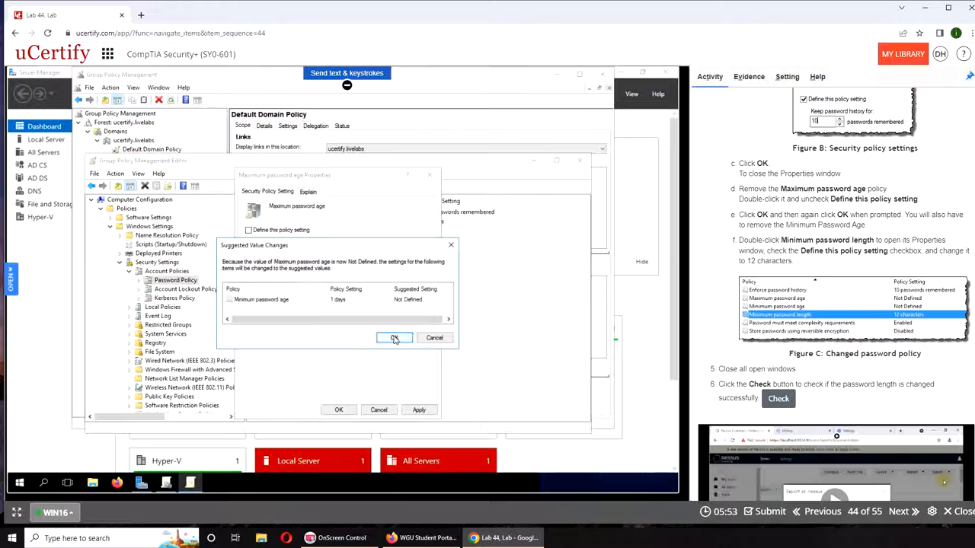
{"action": "left_click", "coordinate": [395, 338]}
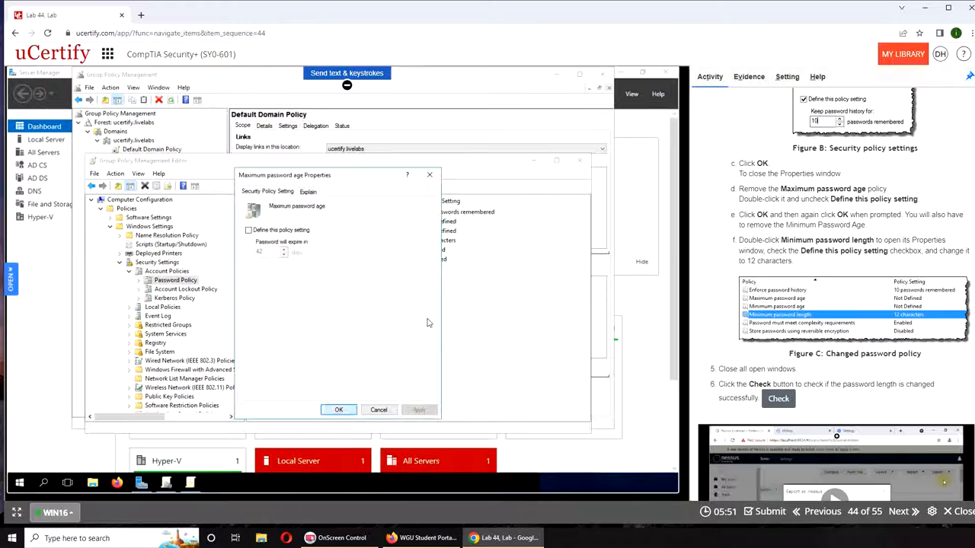
{"action": "left_click", "coordinate": [338, 410]}
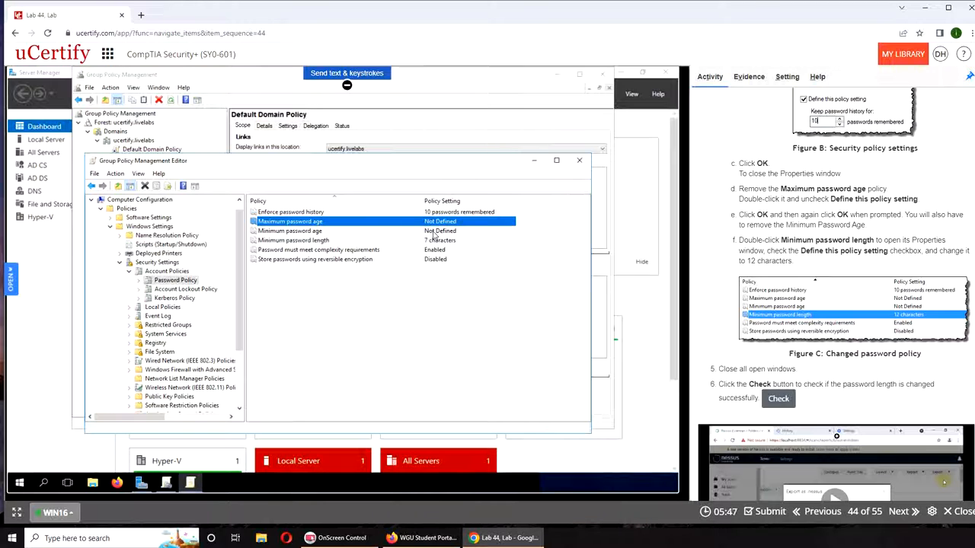
Submit the lab work with Check so it is evaluated and the explanation appears.
{"action": "scroll", "scroll_direction": "down", "scroll_amount": 3}
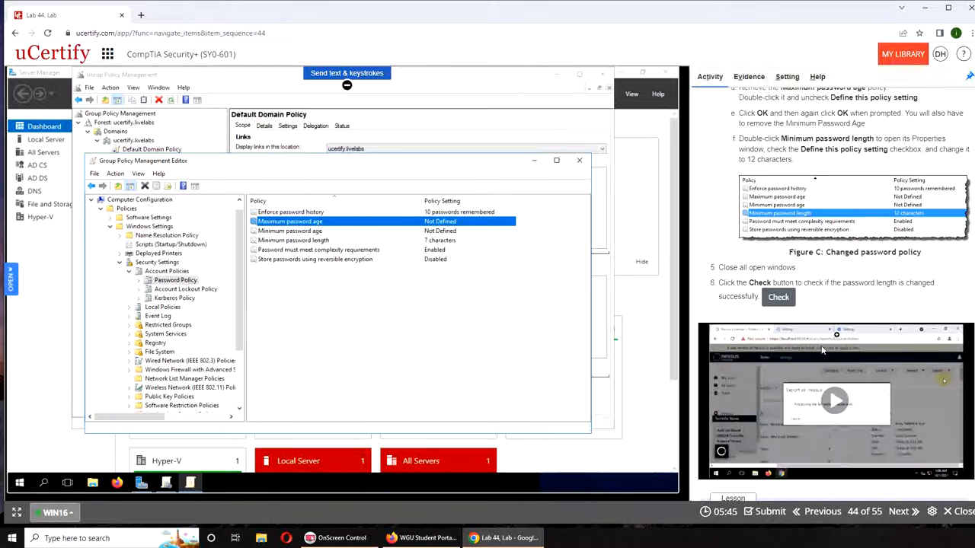
{"action": "scroll", "scroll_direction": "down", "scroll_amount": 3}
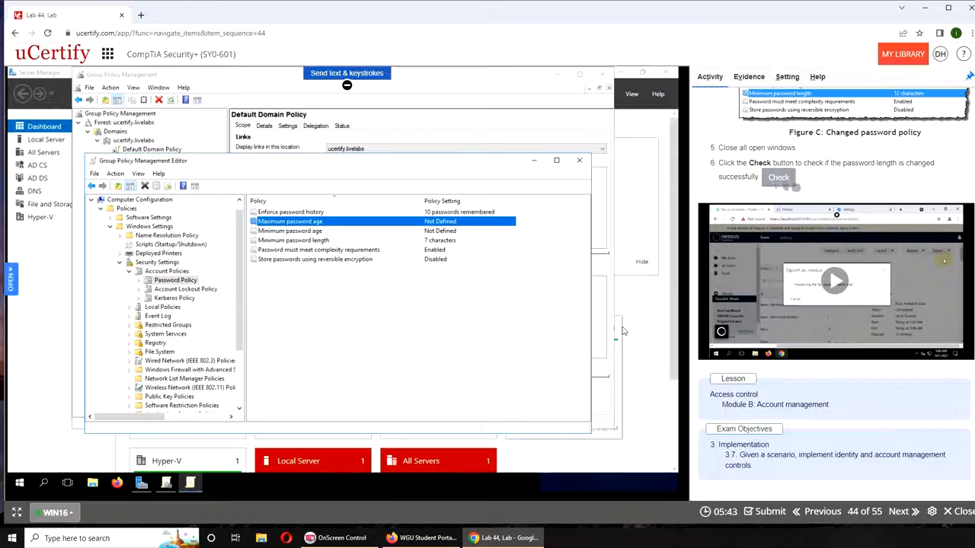
{"action": "mouse_move", "coordinate": [658, 349]}
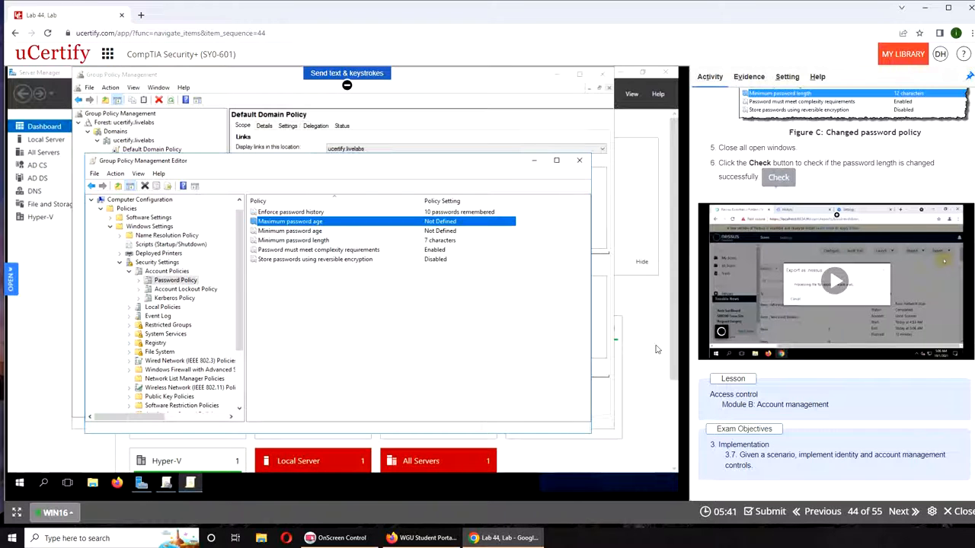
{"action": "mouse_move", "coordinate": [561, 347]}
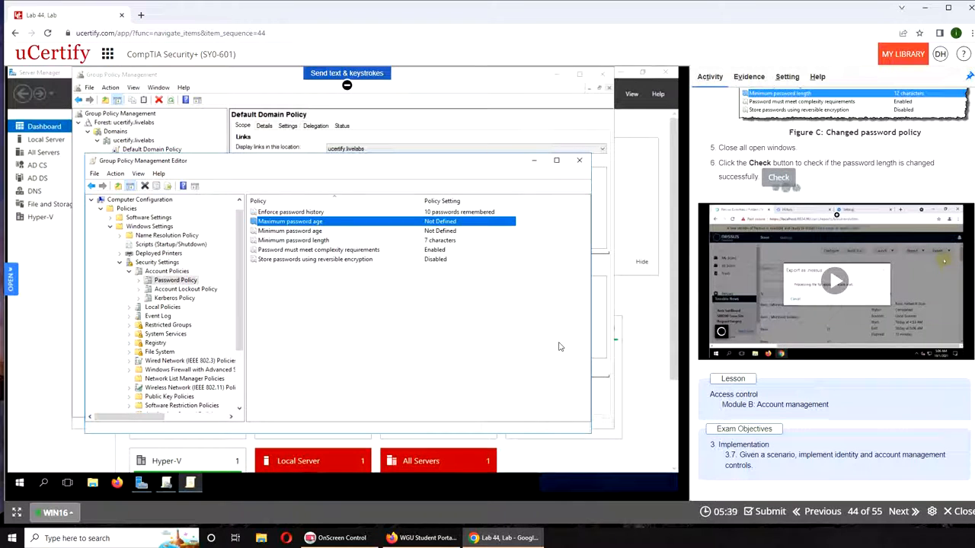
{"action": "left_click", "coordinate": [777, 176]}
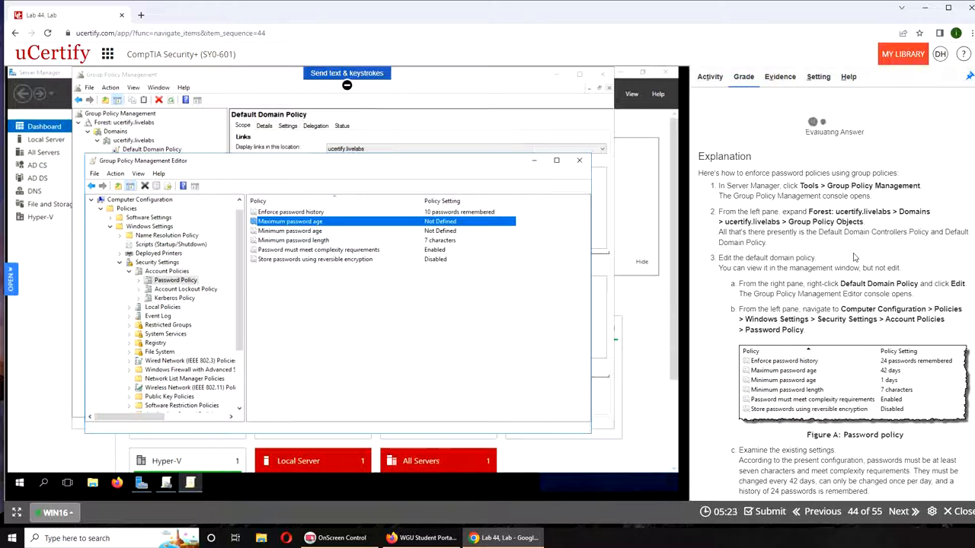
Review the Grade result, then set Minimum password length to 12 characters.
{"action": "left_click", "coordinate": [771, 511]}
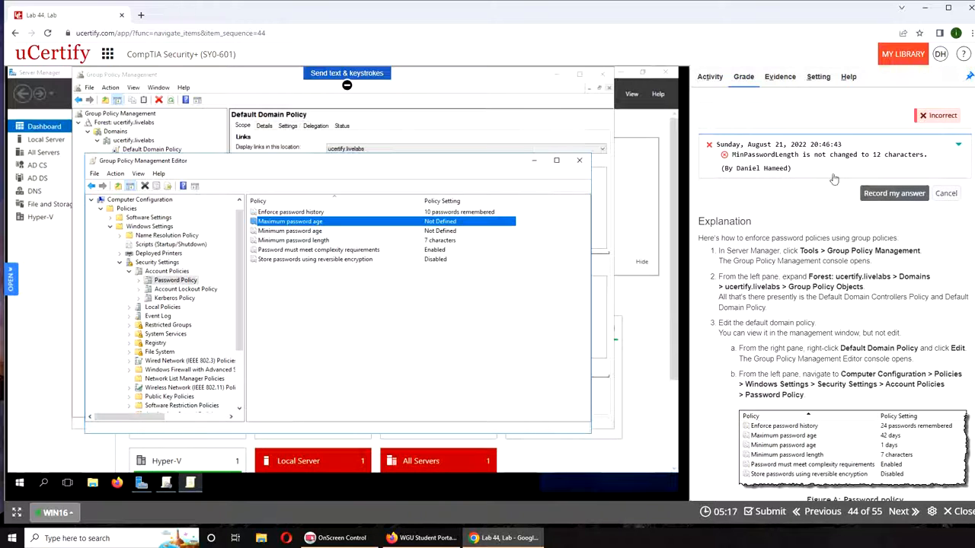
{"action": "mouse_move", "coordinate": [894, 180]}
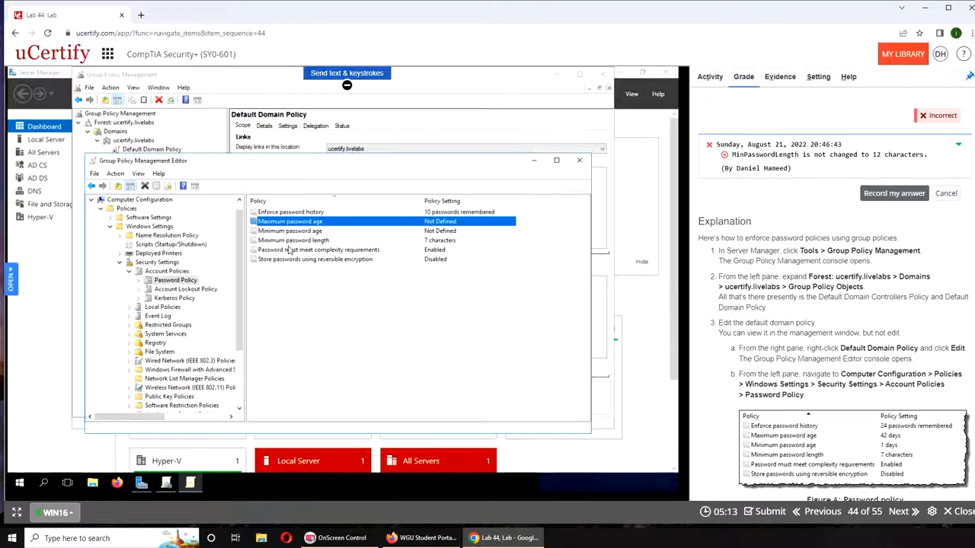
{"action": "double_click", "coordinate": [289, 241]}
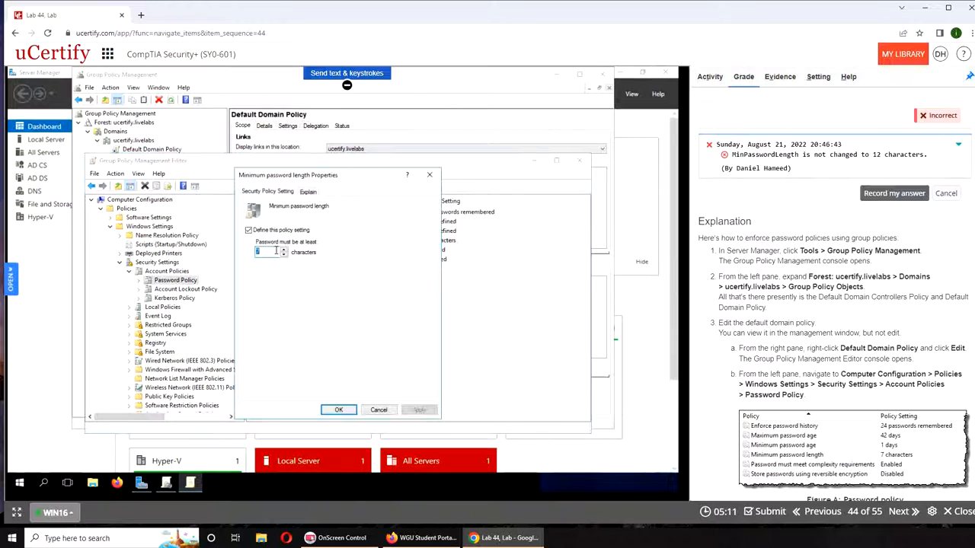
{"action": "type", "text": "12"}
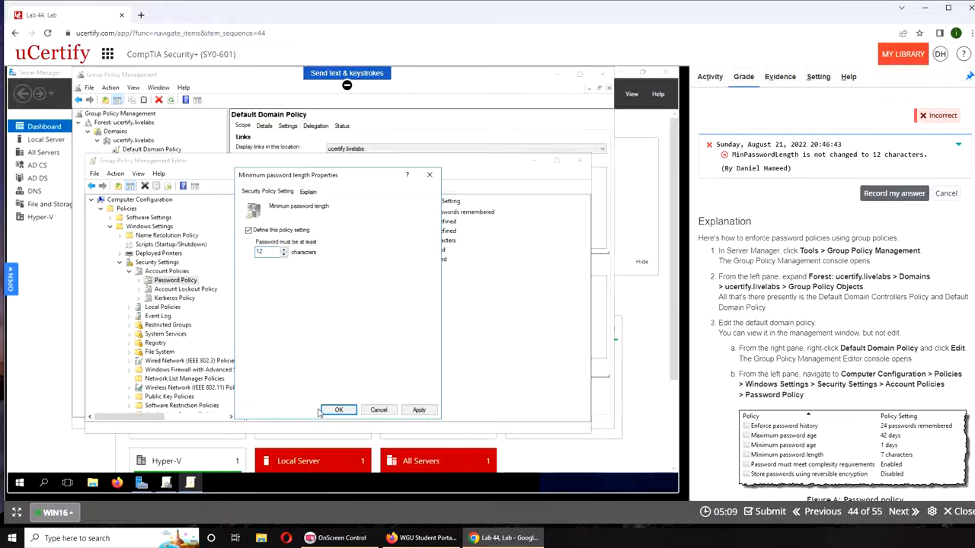
{"action": "left_click", "coordinate": [338, 410]}
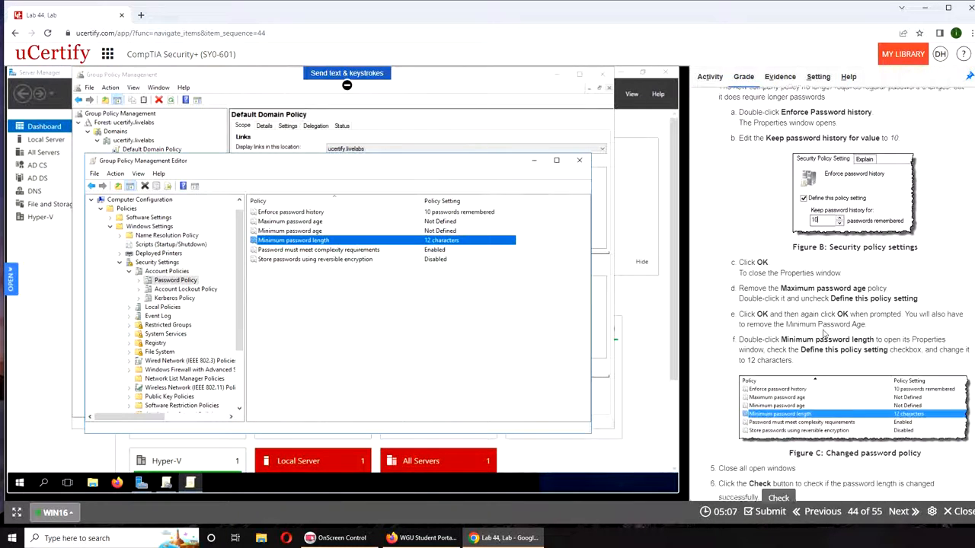